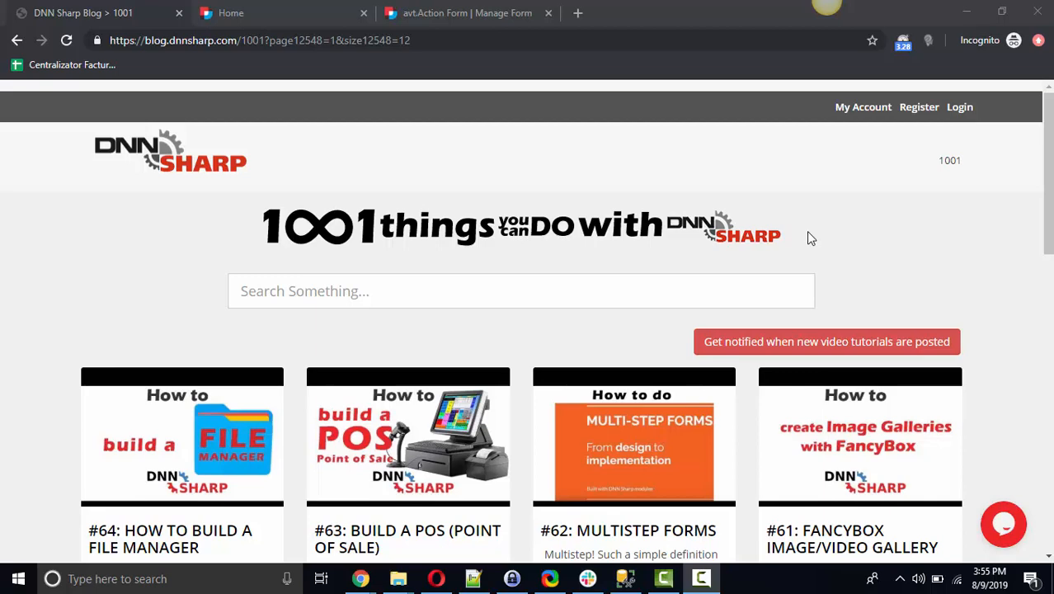
mouse_move(272, 234)
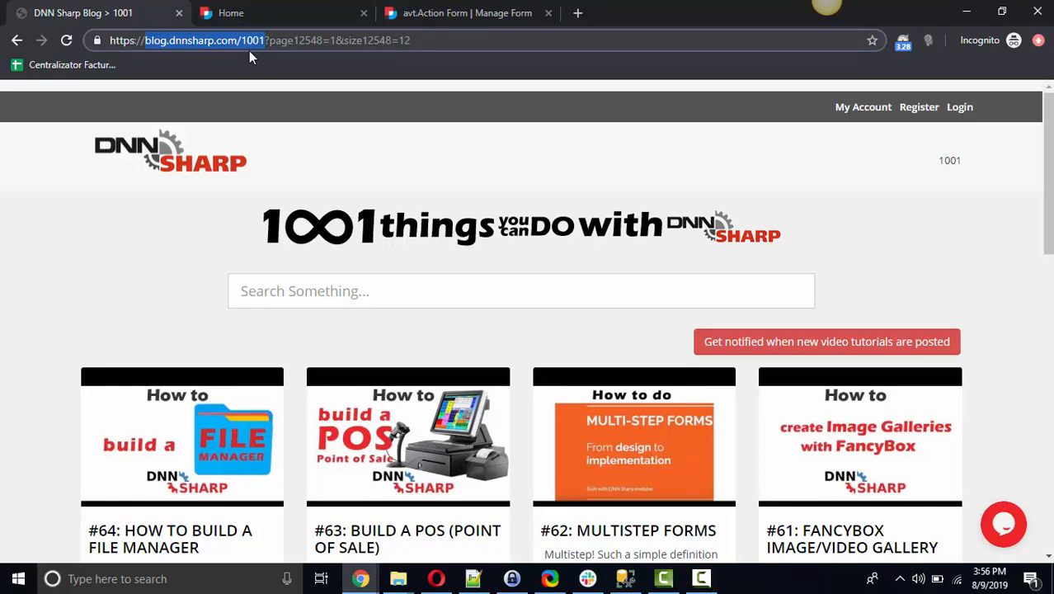
mouse_move(826, 341)
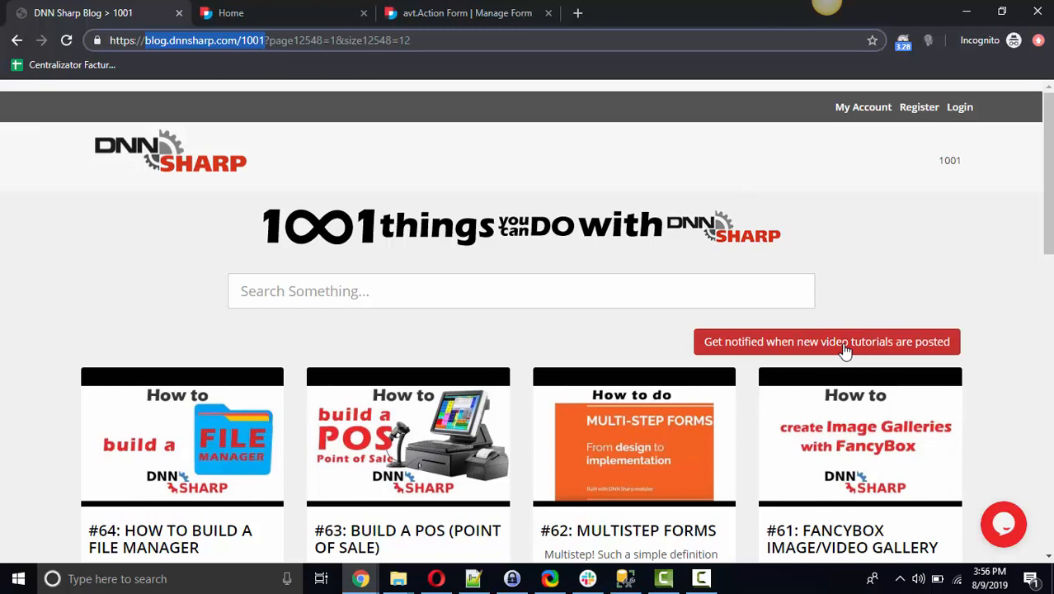
Review the Home page map, then switch to the Action Form's Manage Form page.
click(284, 13)
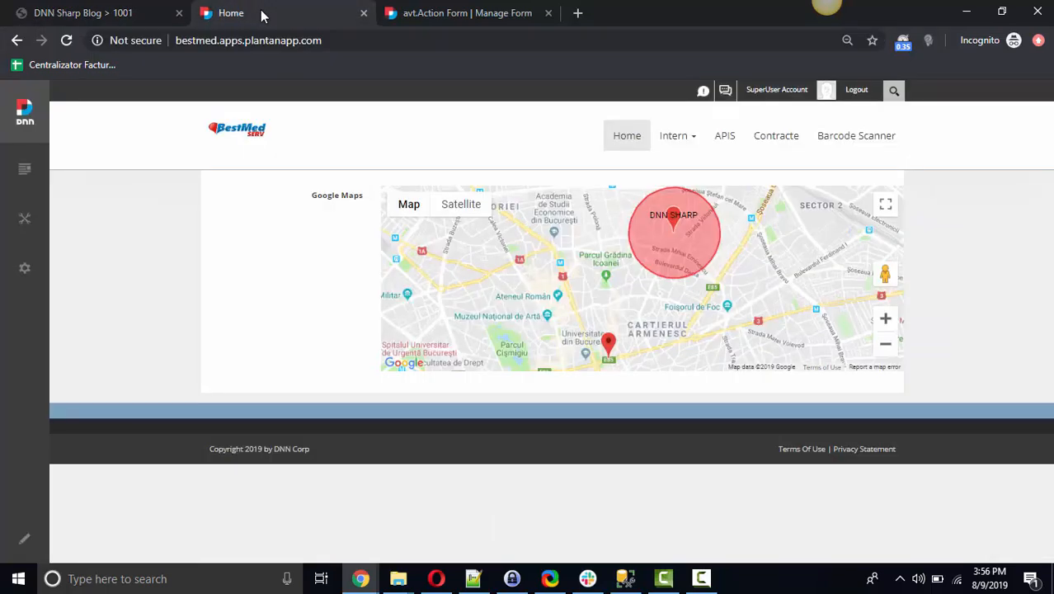
mouse_move(302, 204)
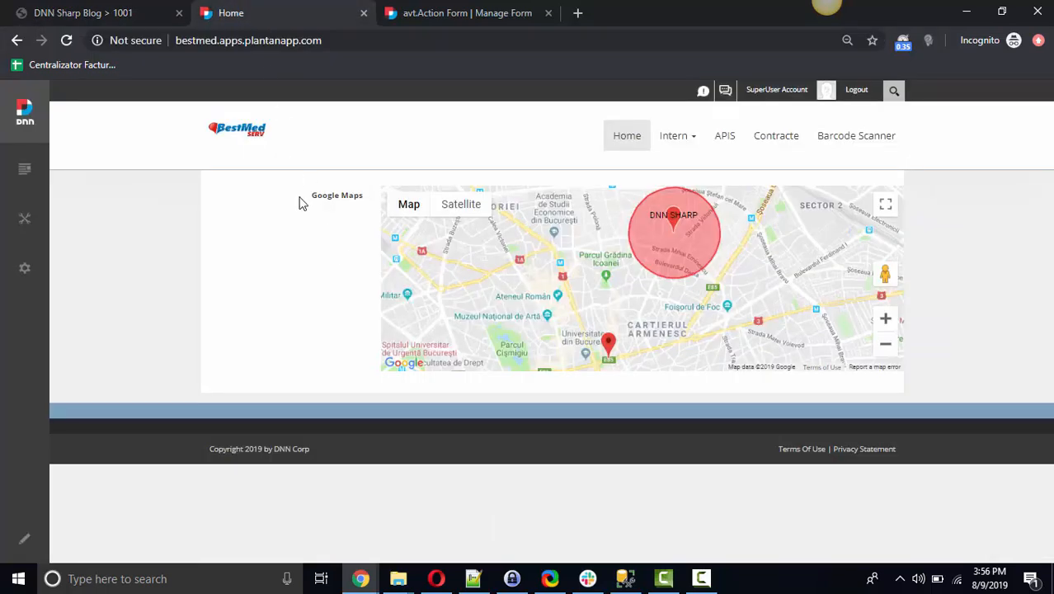
mouse_move(322, 198)
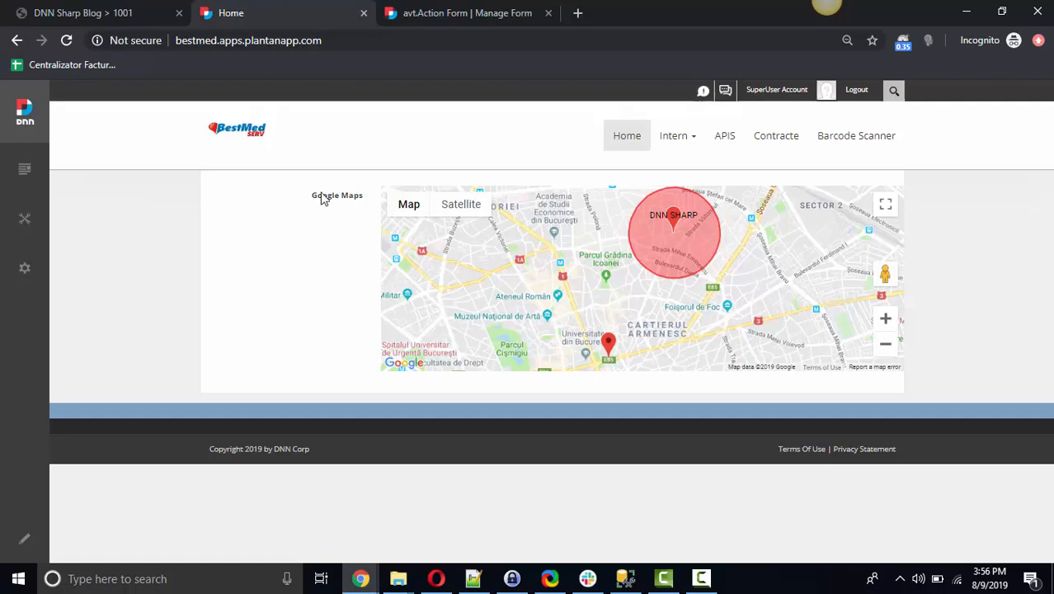
mouse_move(603, 264)
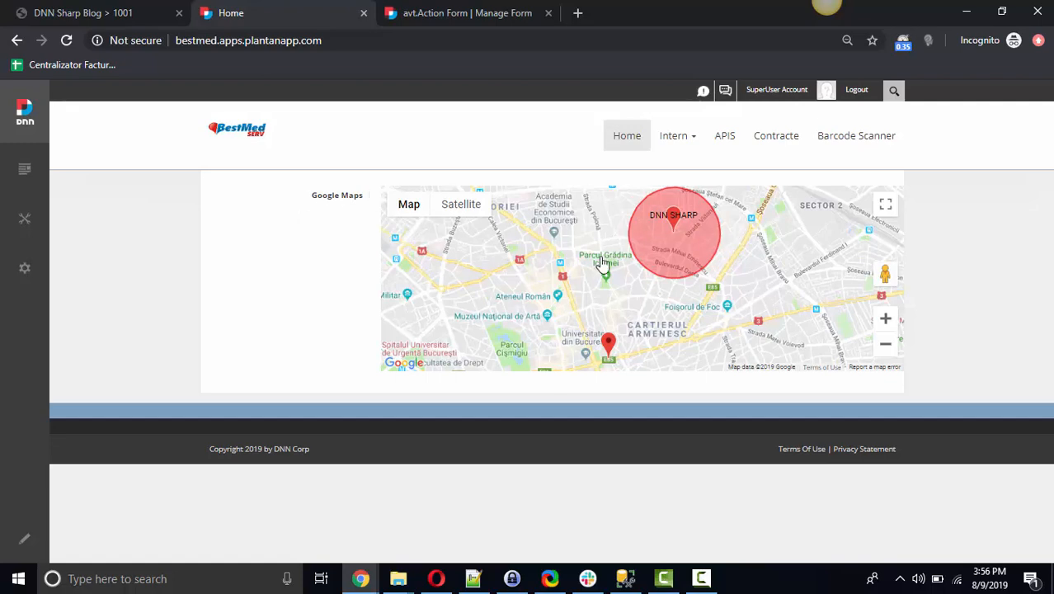
mouse_move(686, 258)
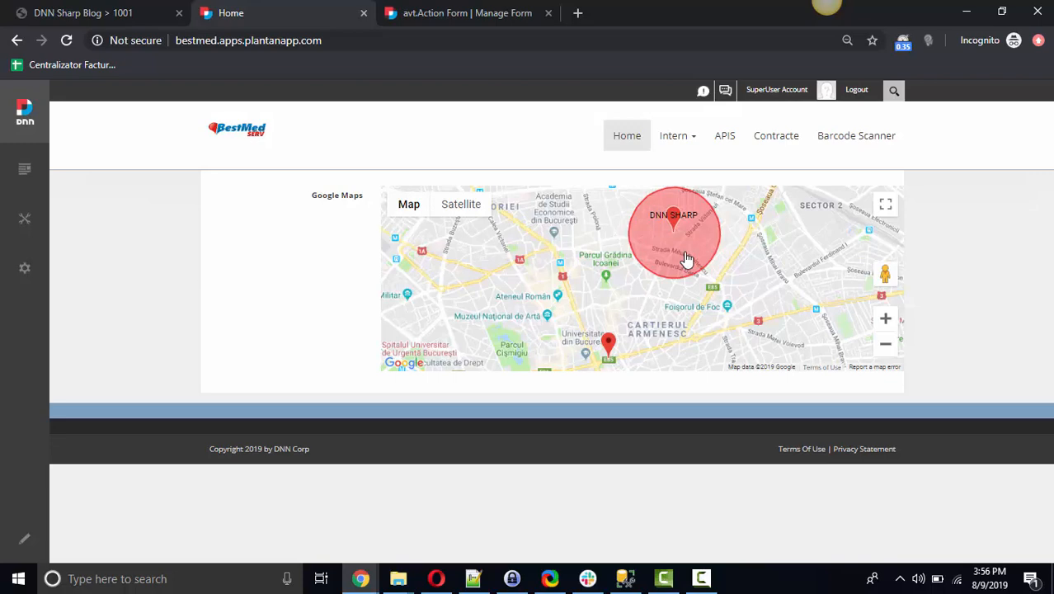
mouse_move(611, 280)
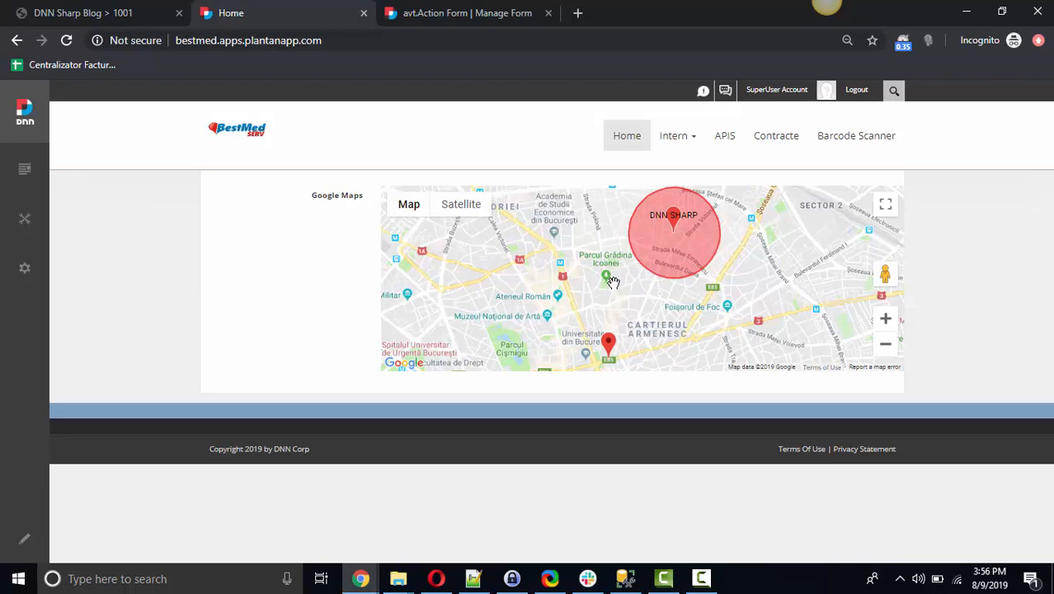
mouse_move(607, 290)
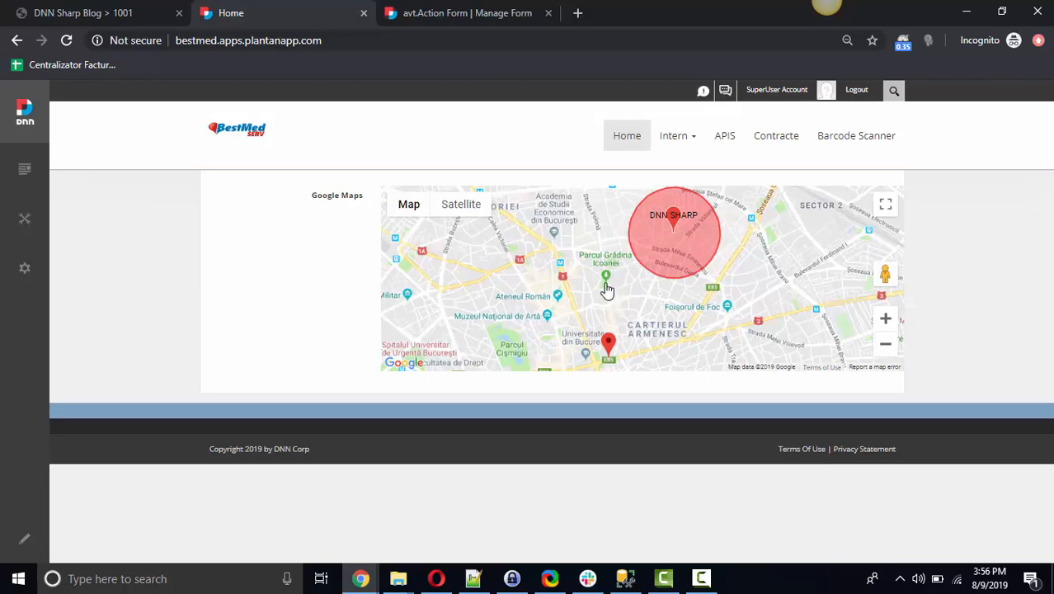
mouse_move(589, 270)
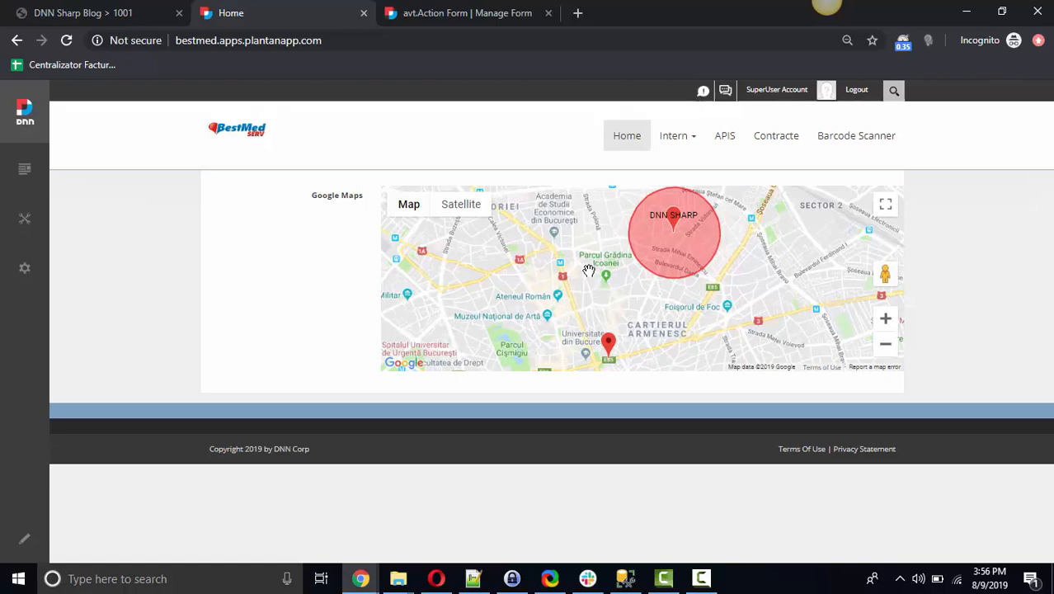
mouse_move(429, 224)
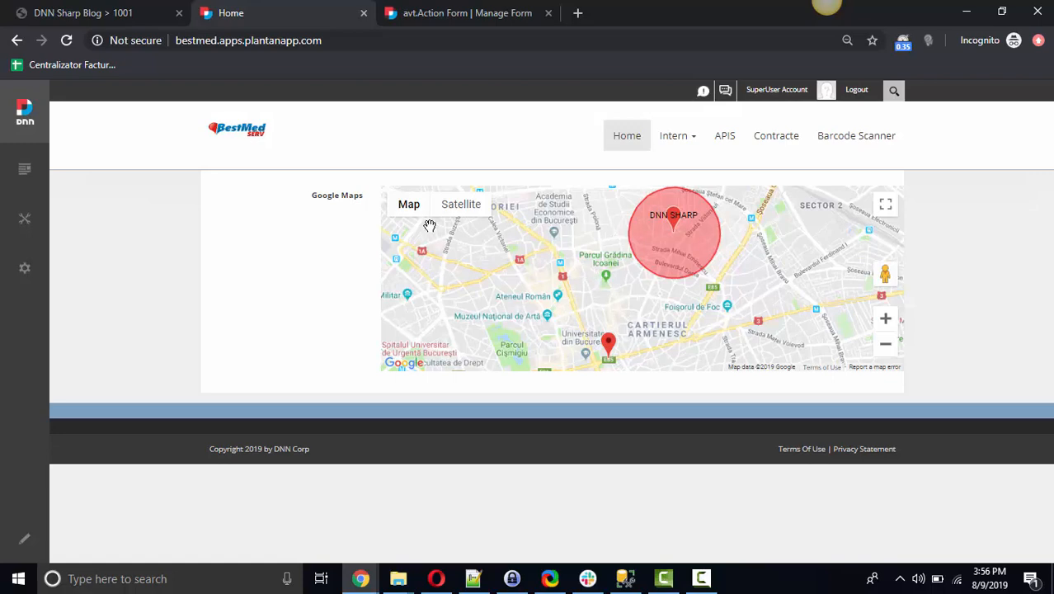
mouse_move(468, 13)
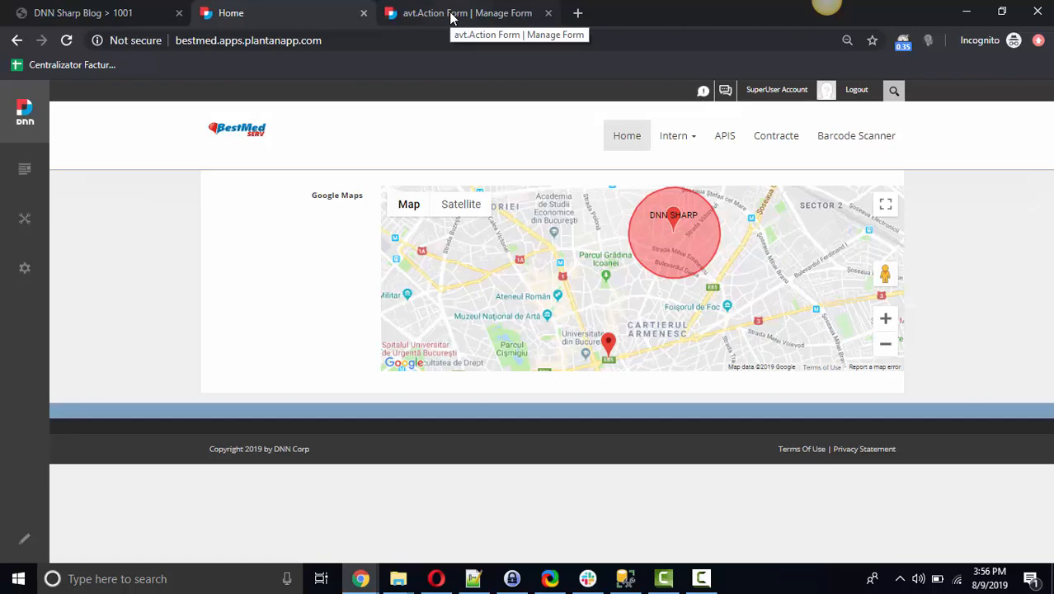
mouse_move(468, 13)
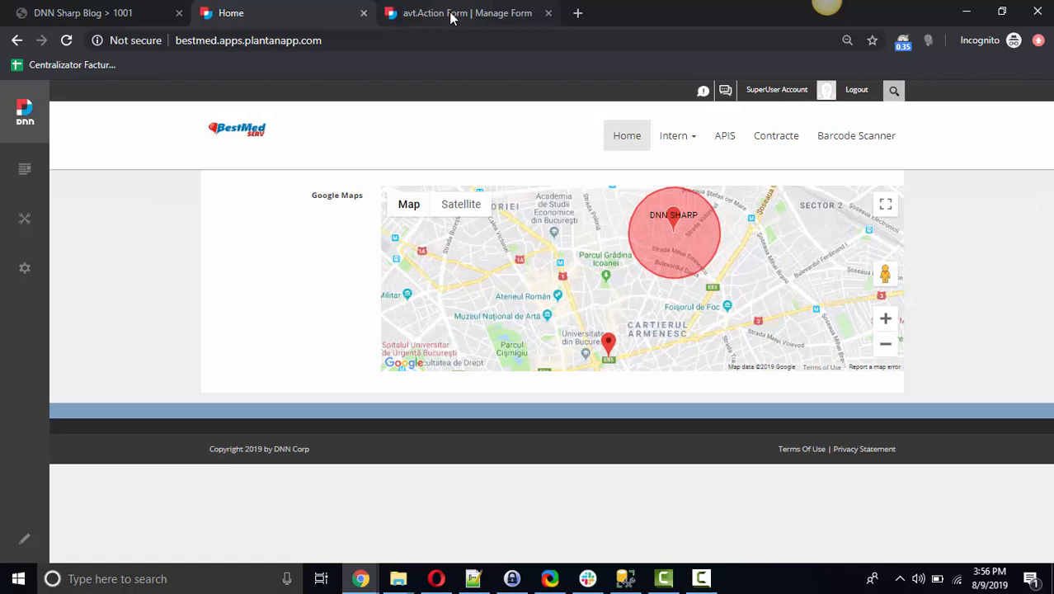
mouse_move(601, 362)
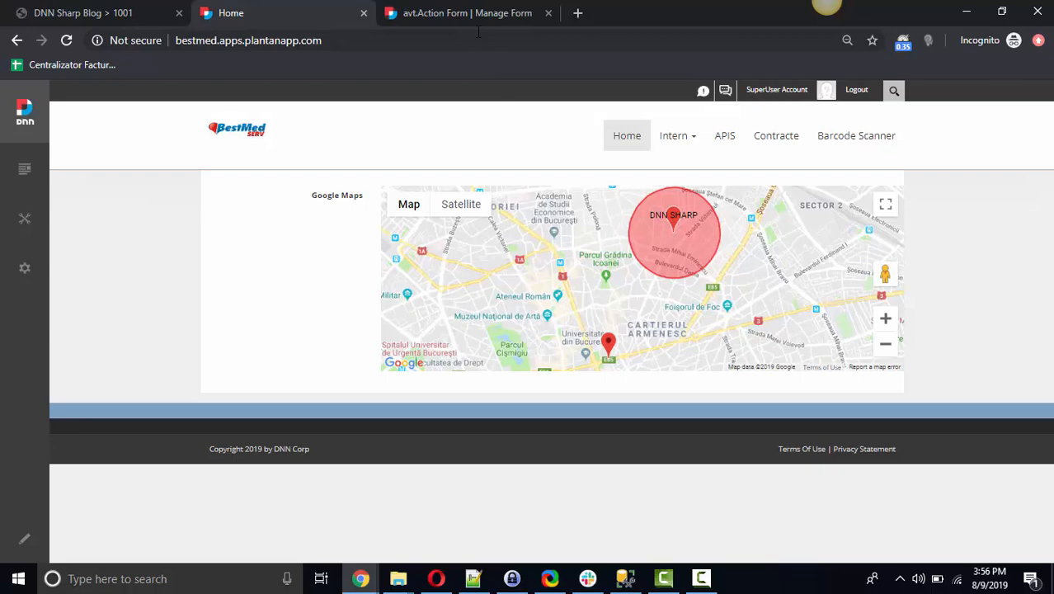
click(469, 13)
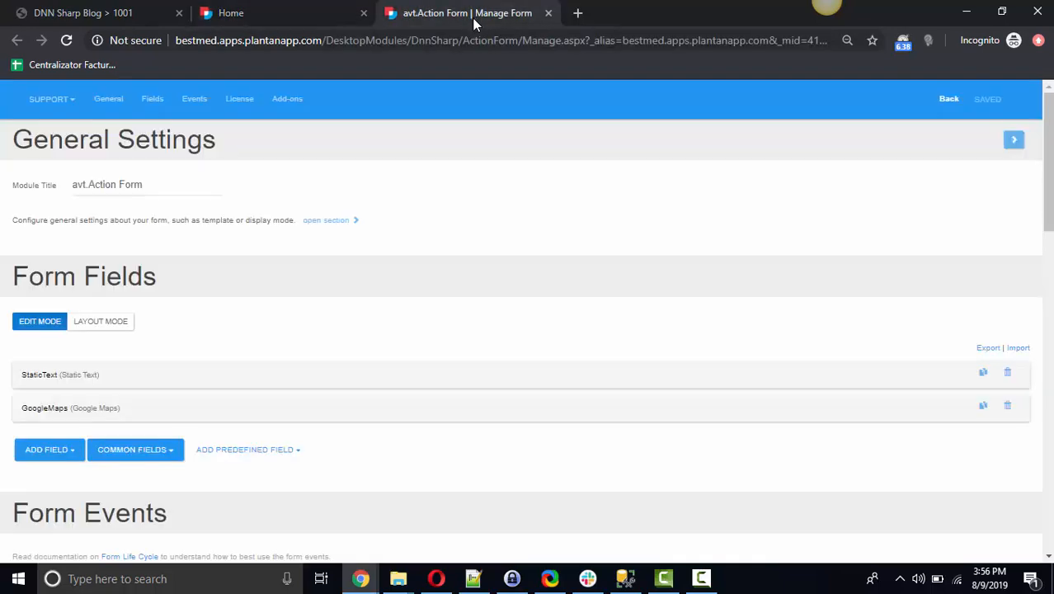
mouse_move(45, 407)
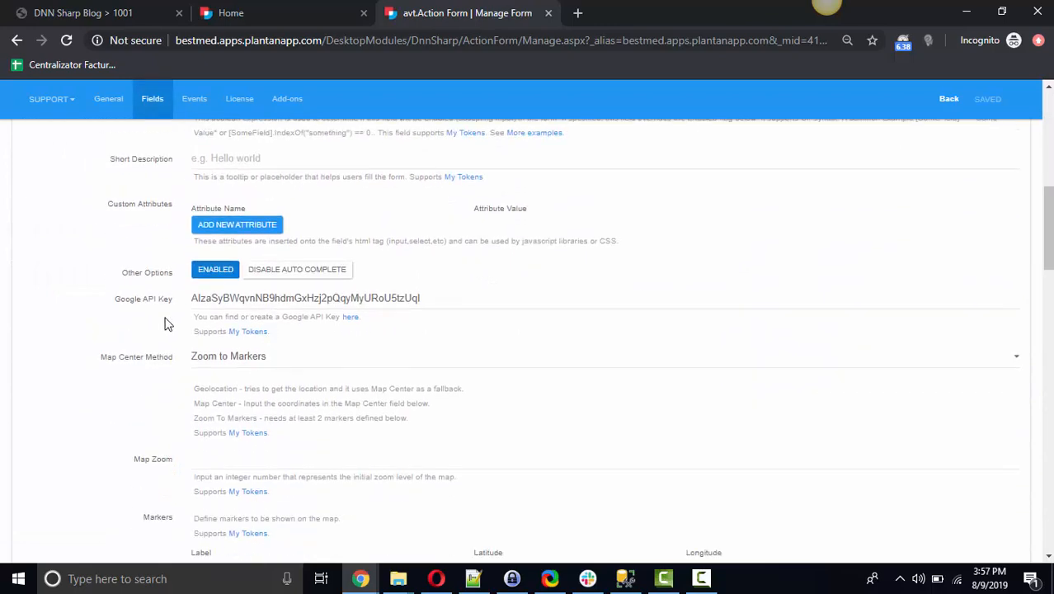
Scroll the Google Maps field settings down to the Markers and Circles parameters.
scroll(down, 3)
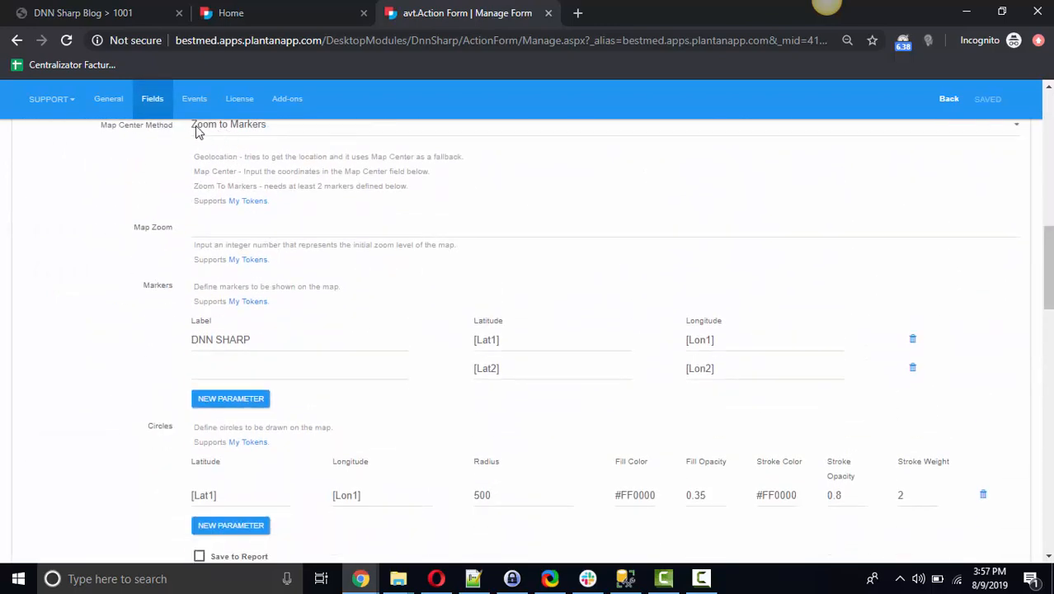
mouse_move(234, 133)
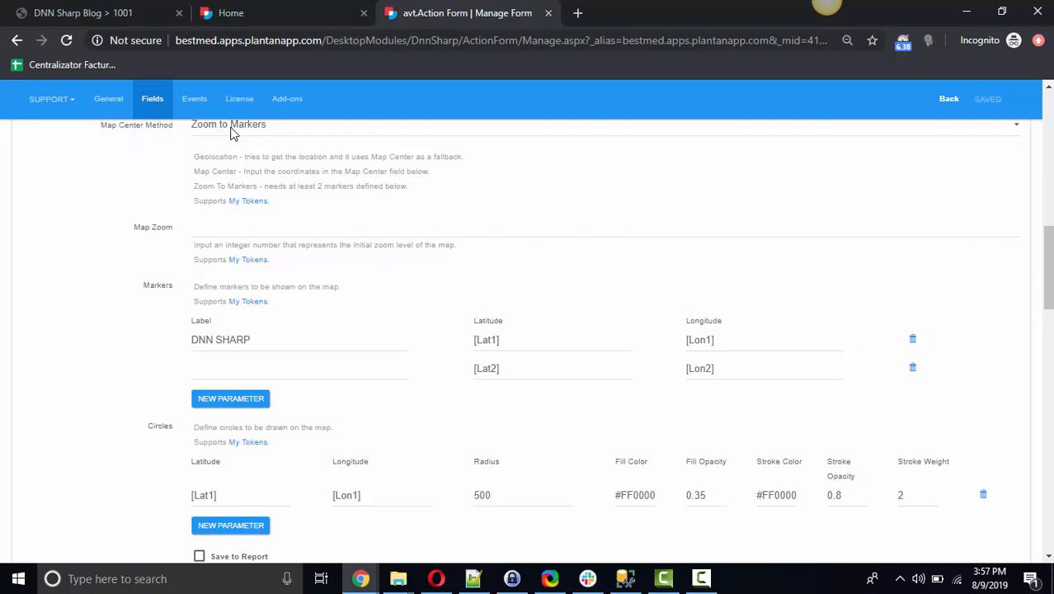
mouse_move(333, 272)
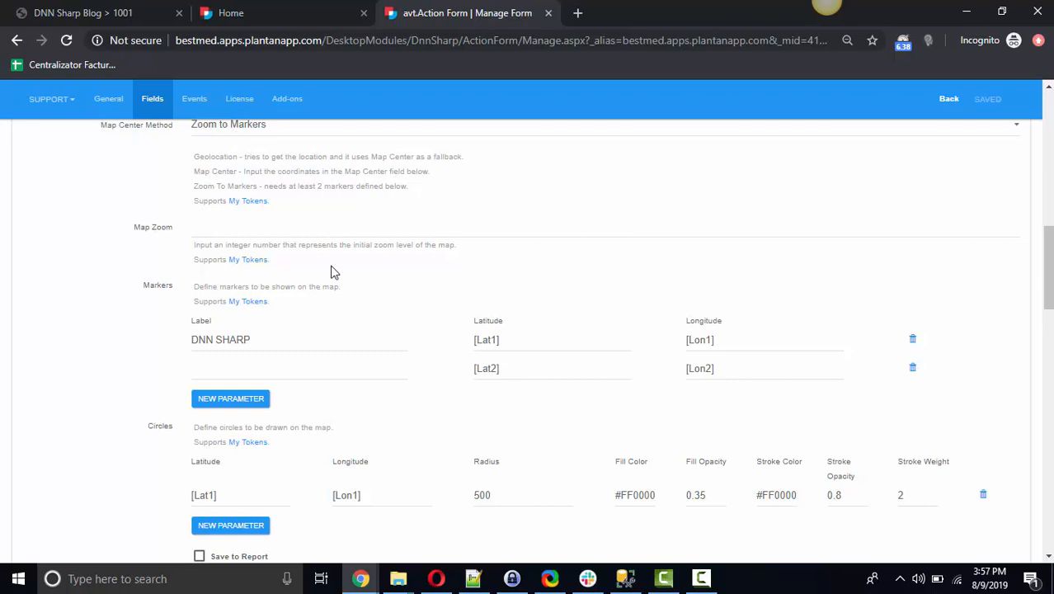
mouse_move(345, 278)
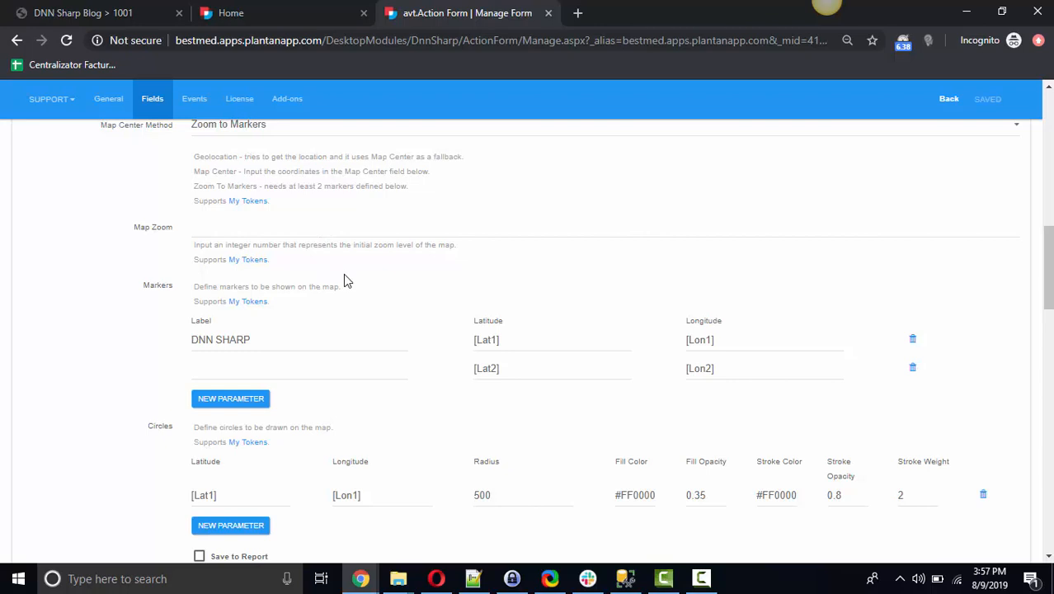
mouse_move(411, 300)
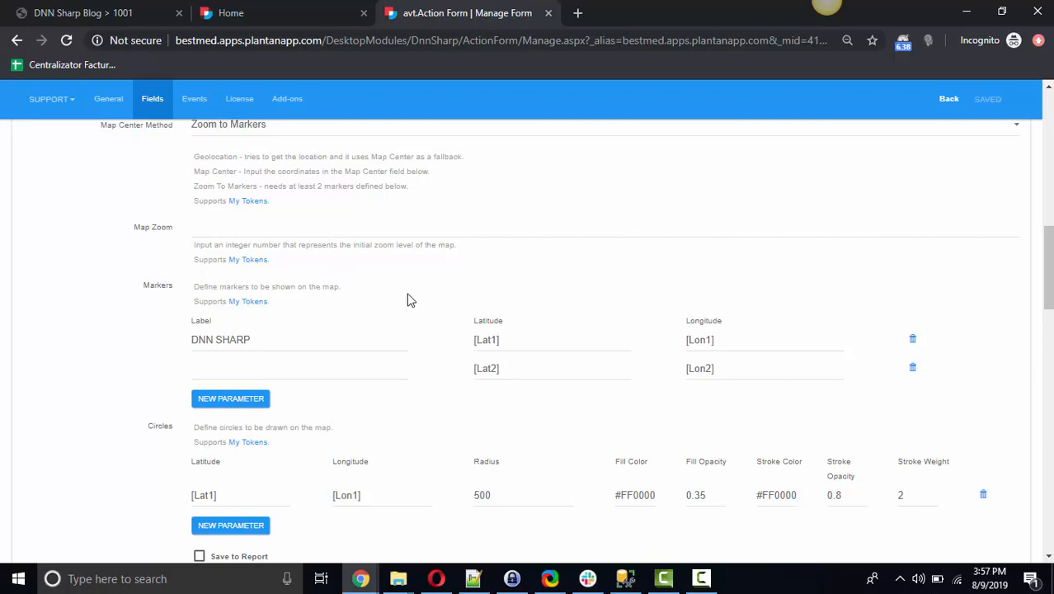
mouse_move(743, 340)
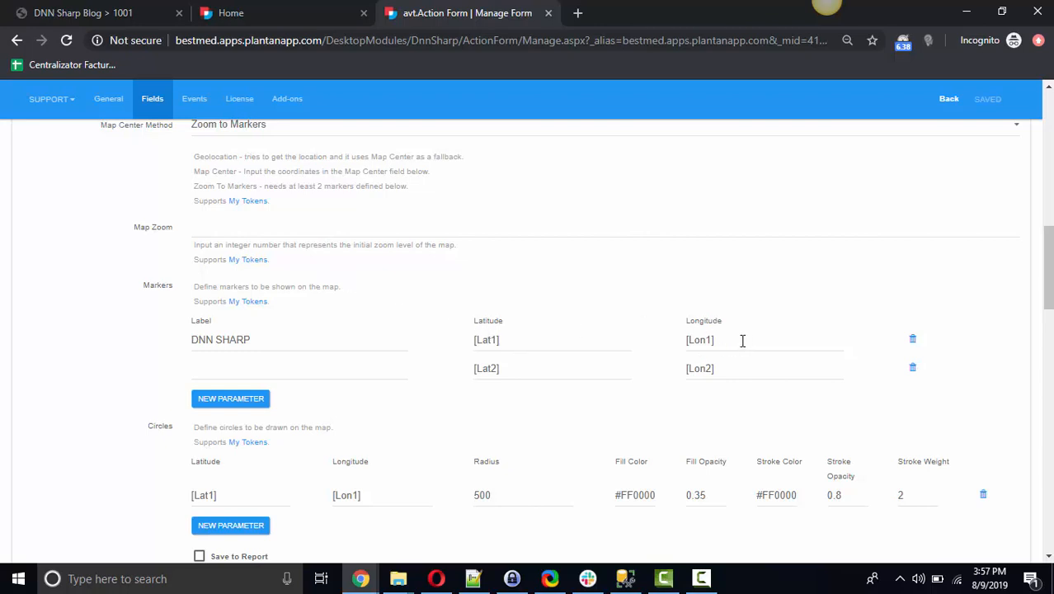
double_click(221, 339)
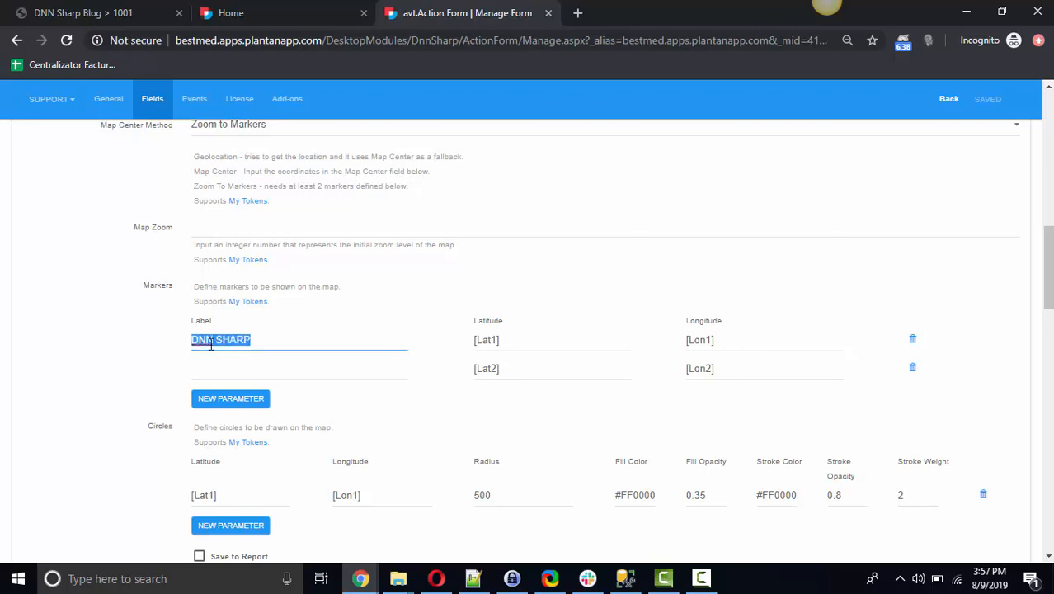
mouse_move(519, 356)
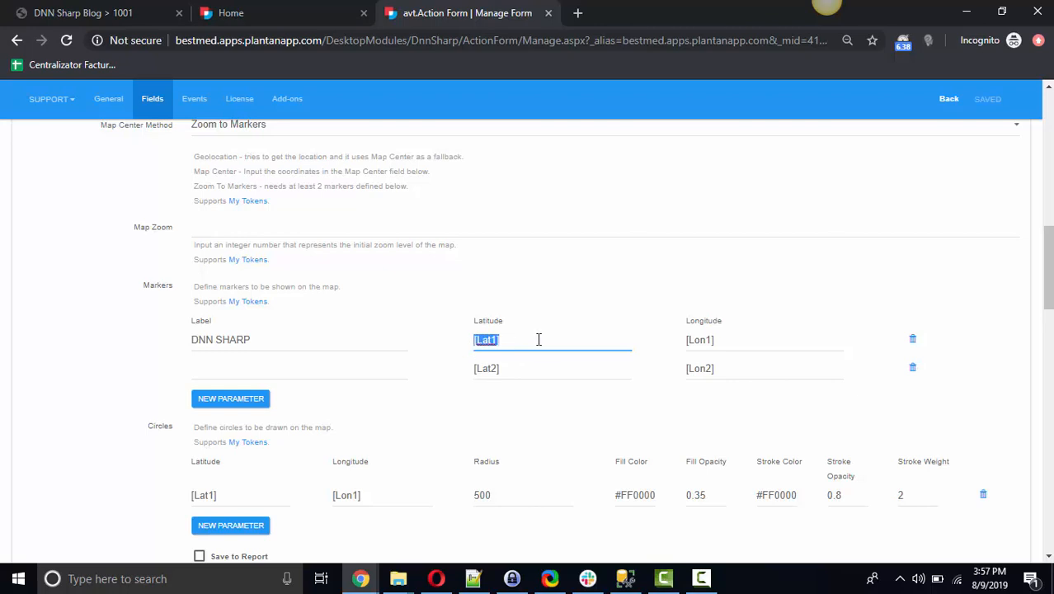
mouse_move(475, 277)
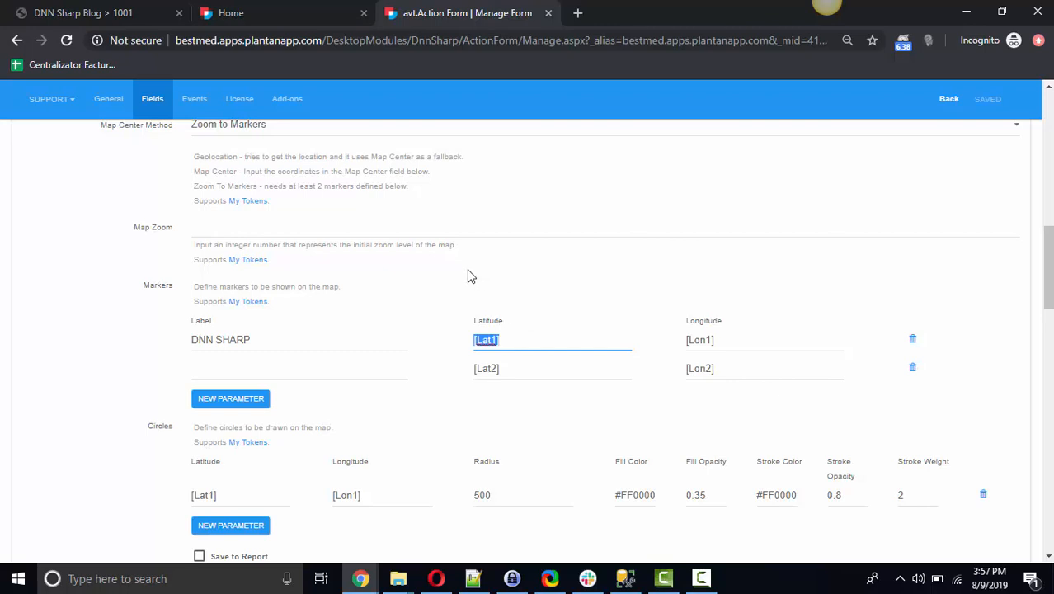
mouse_move(333, 363)
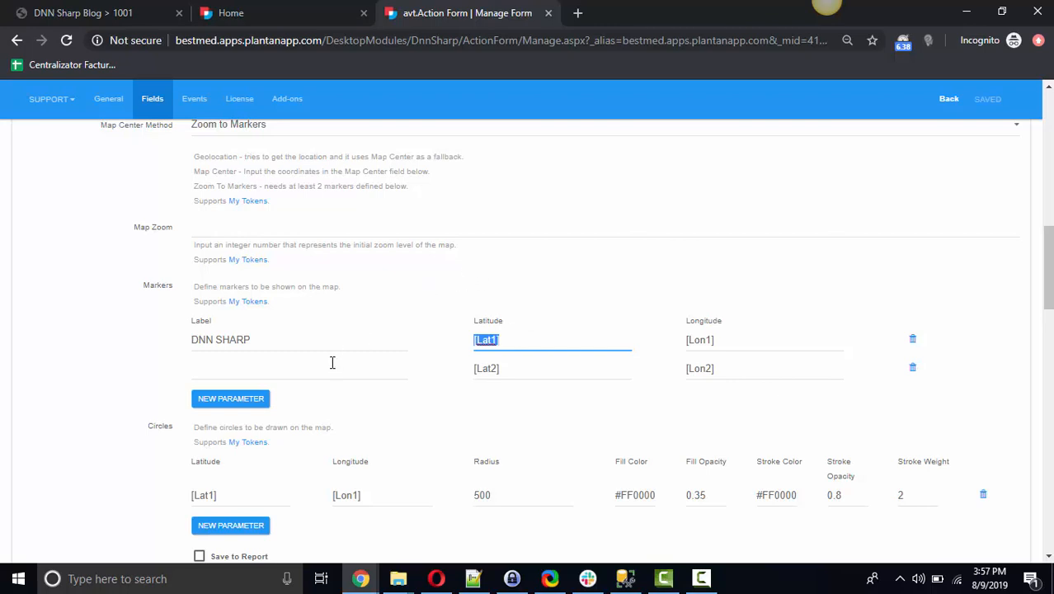
mouse_move(145, 437)
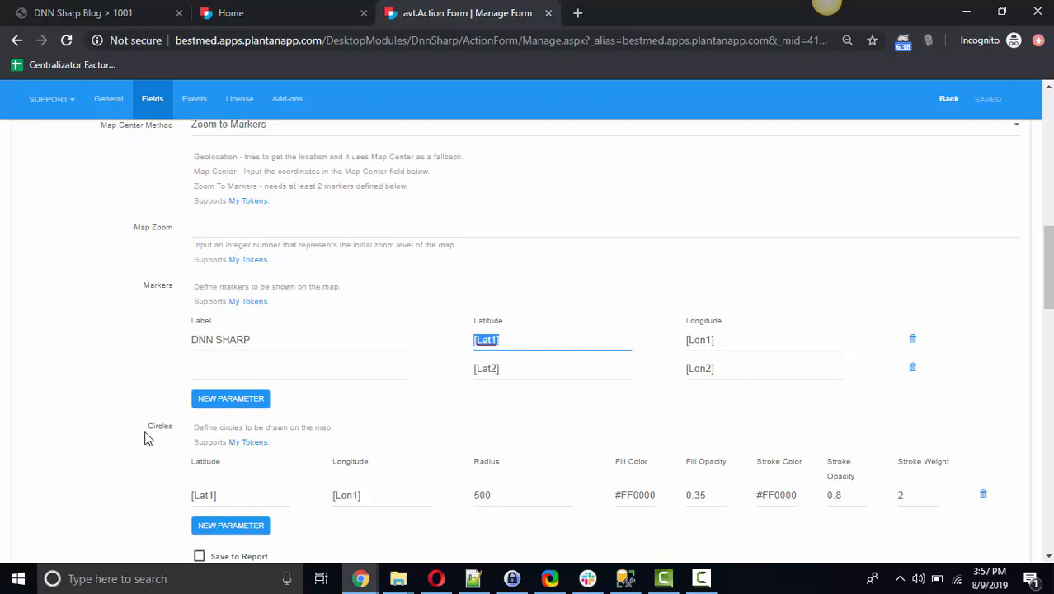
mouse_move(387, 442)
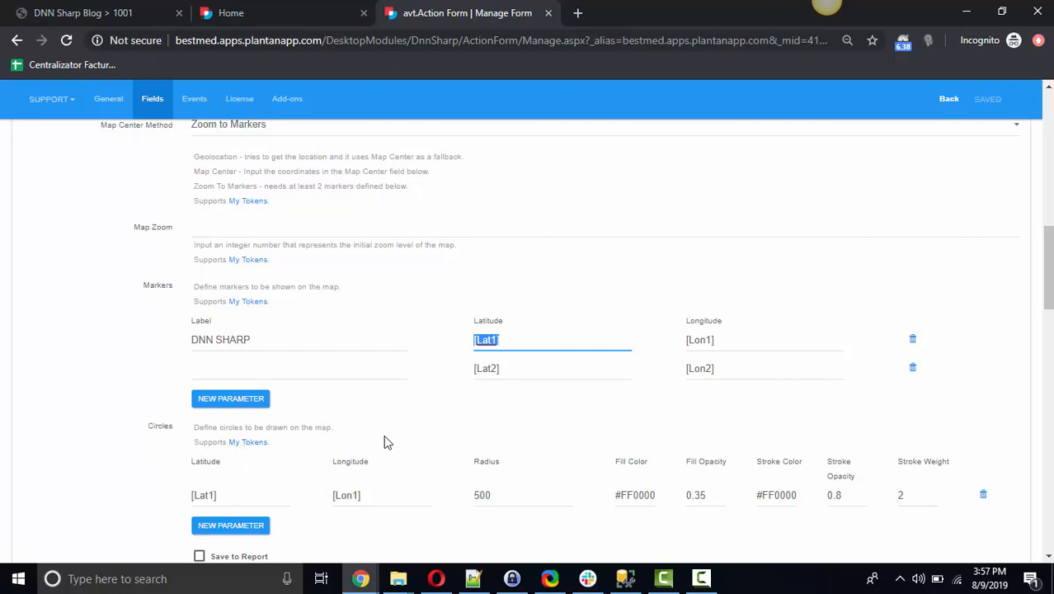
mouse_move(336, 481)
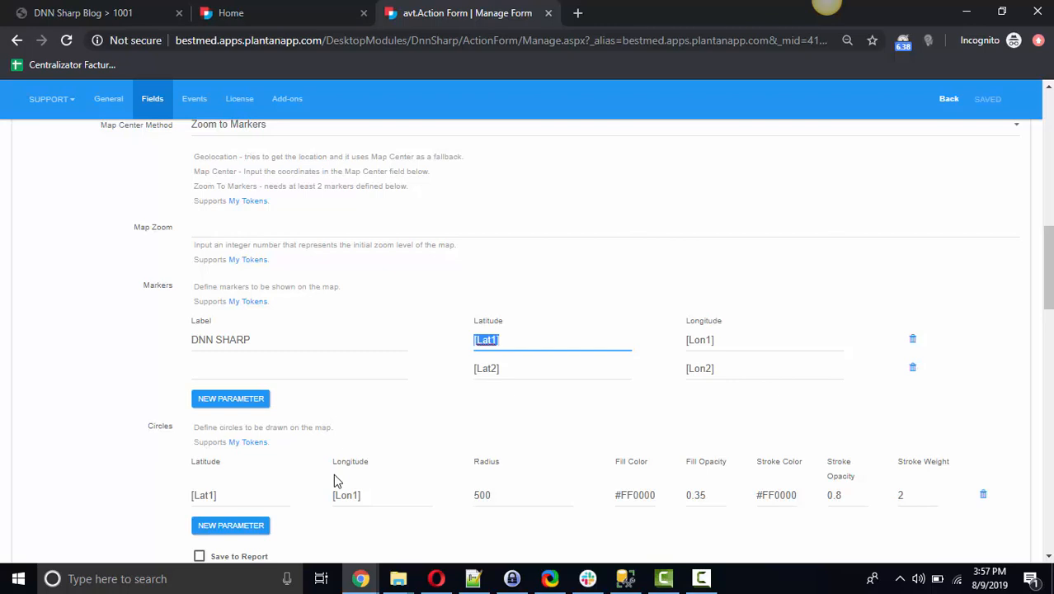
mouse_move(221, 465)
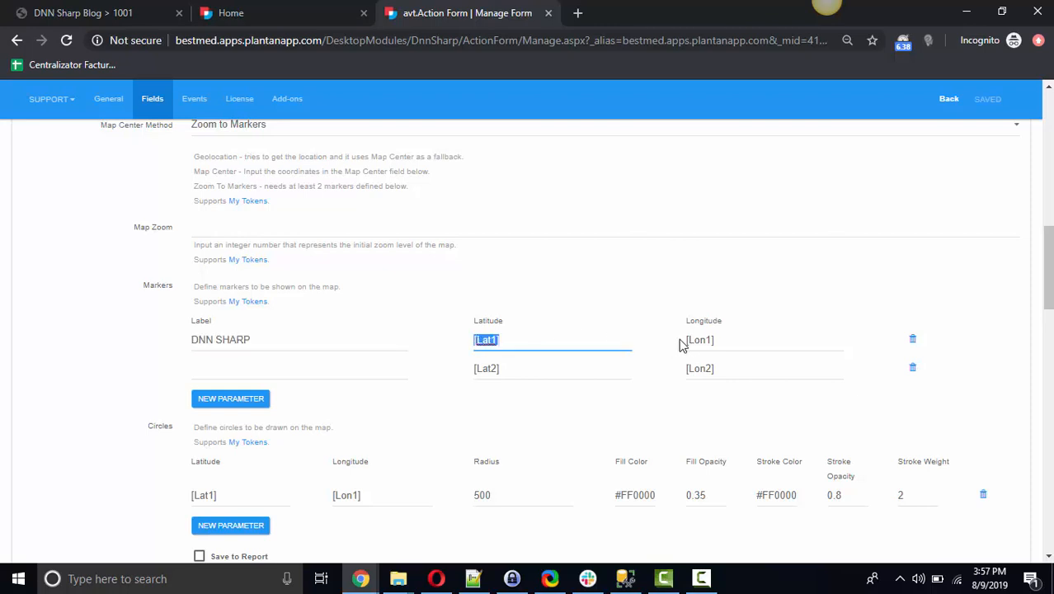
click(761, 340)
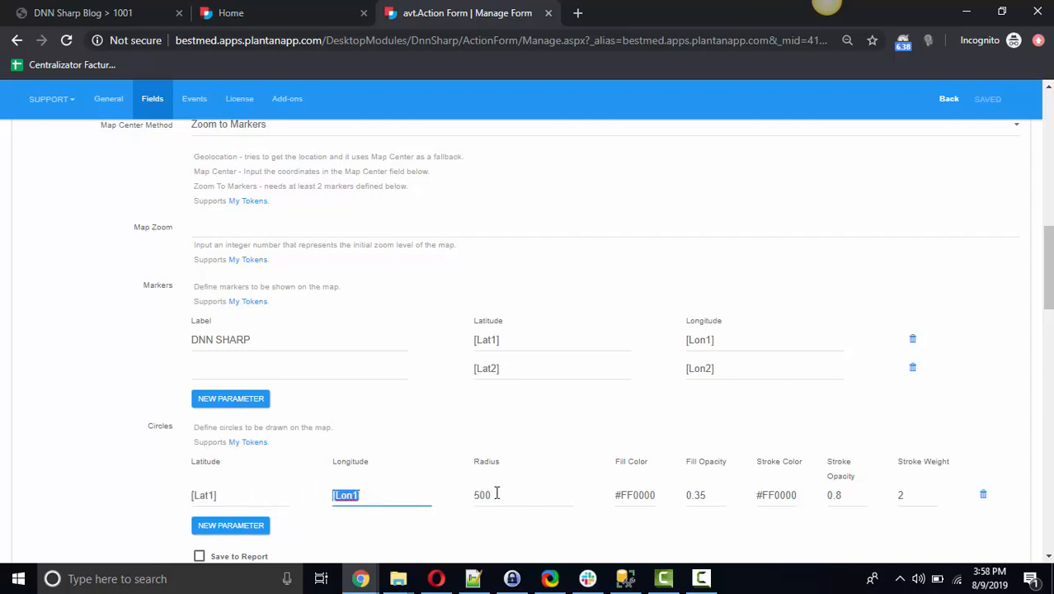
mouse_move(515, 330)
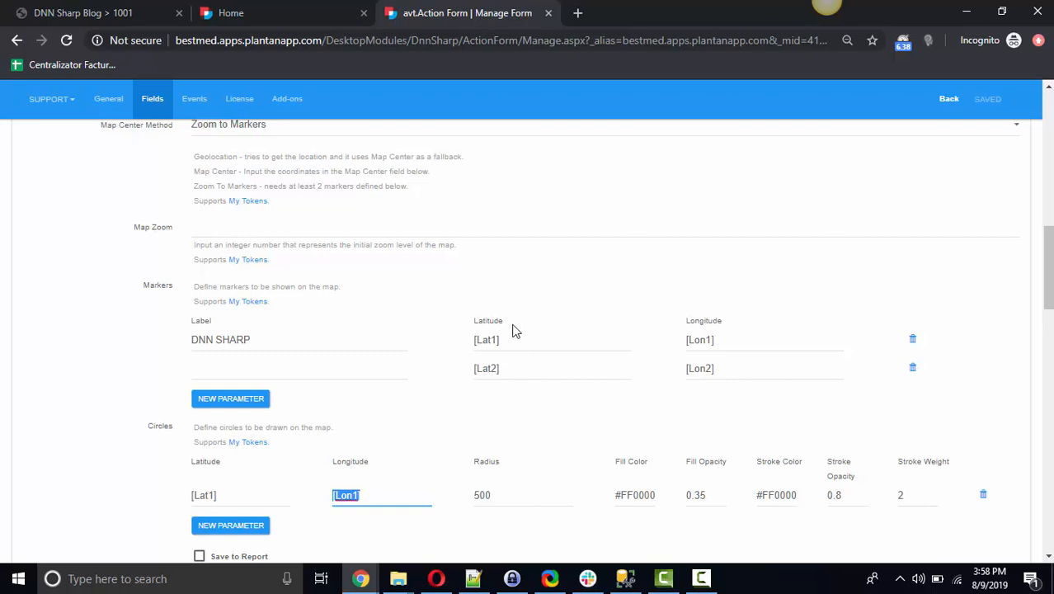
scroll(down, 3)
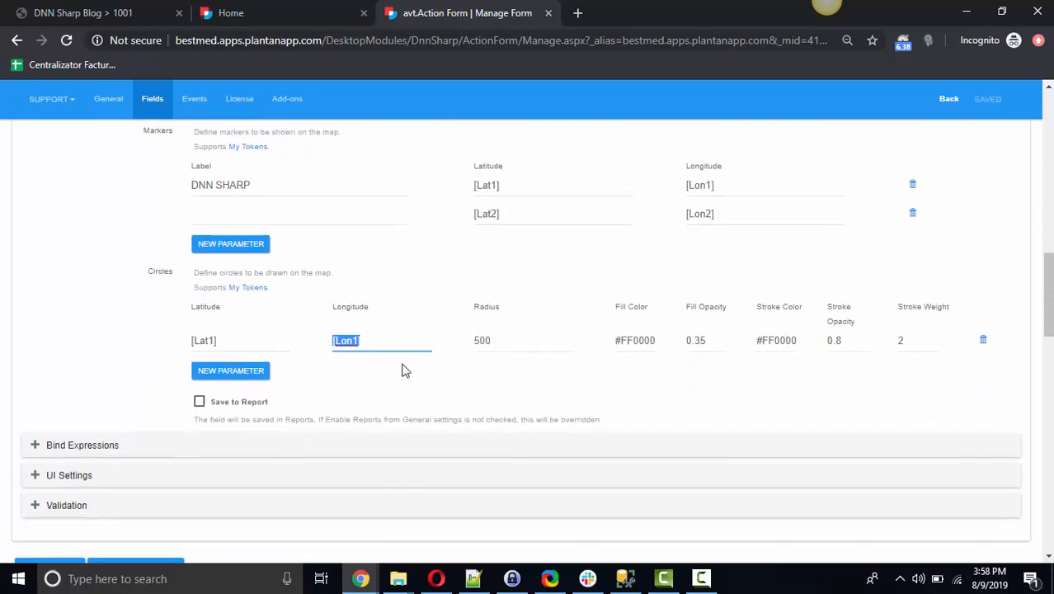
scroll(up, 3)
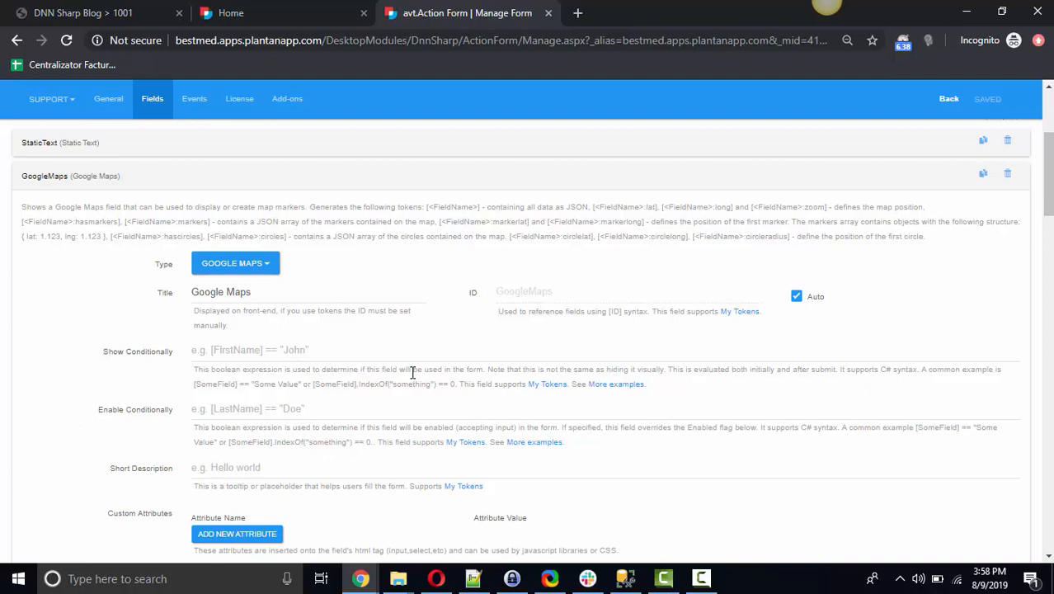
mouse_move(442, 396)
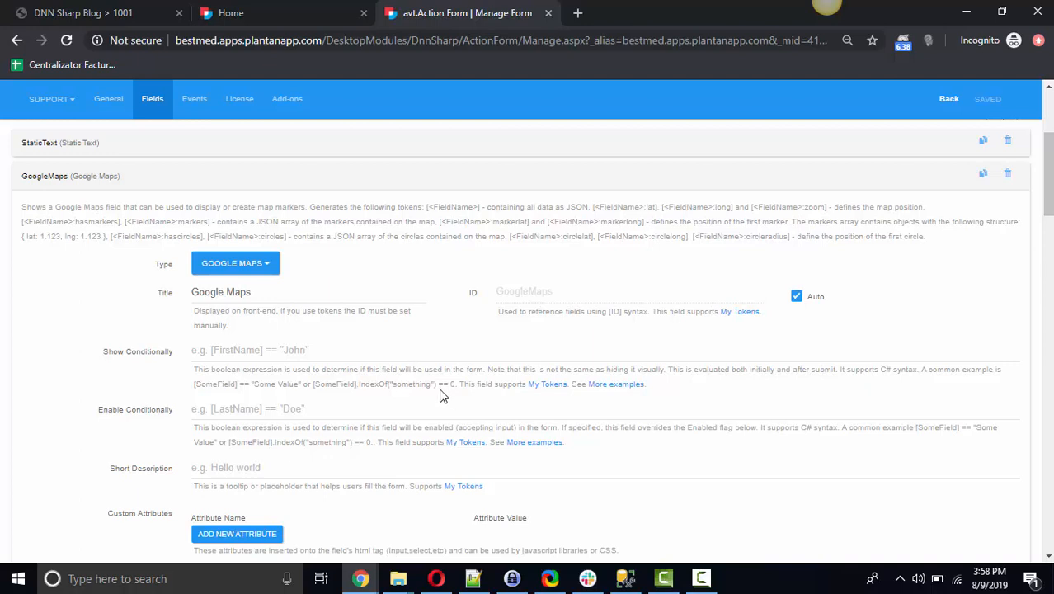
mouse_move(452, 386)
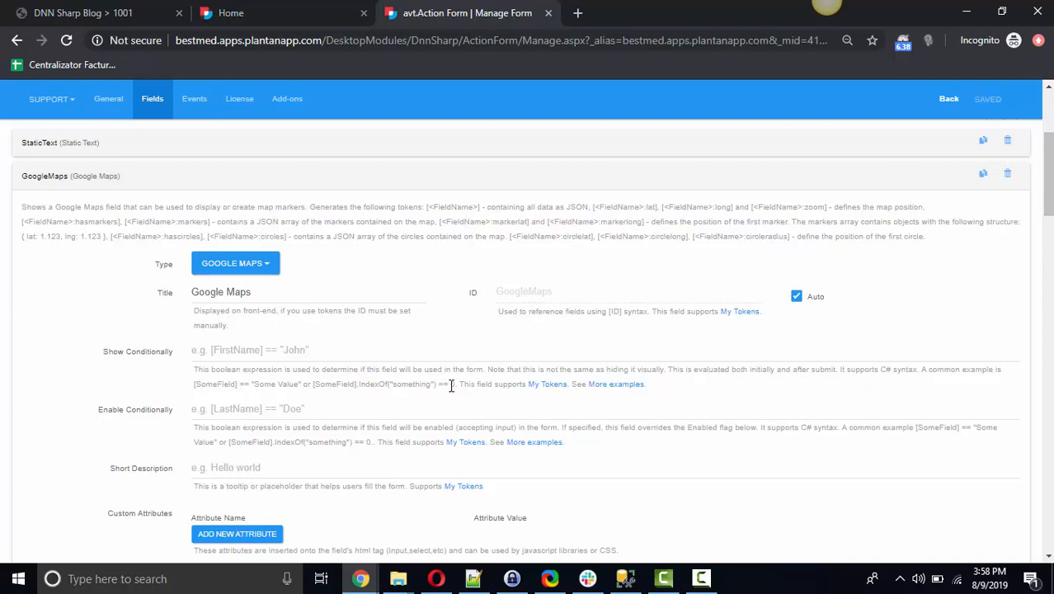
mouse_move(472, 382)
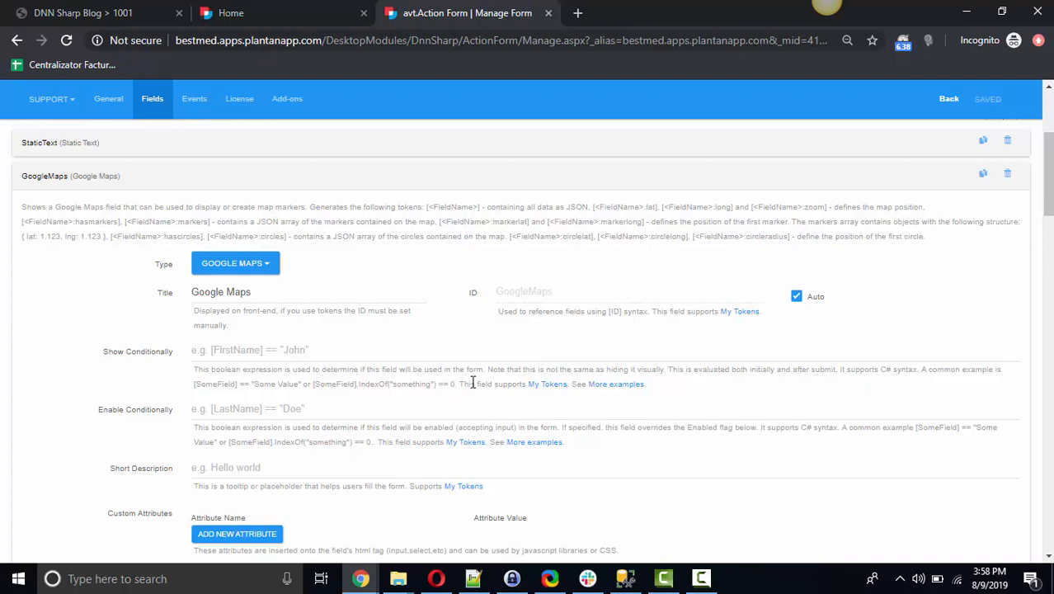
mouse_move(356, 281)
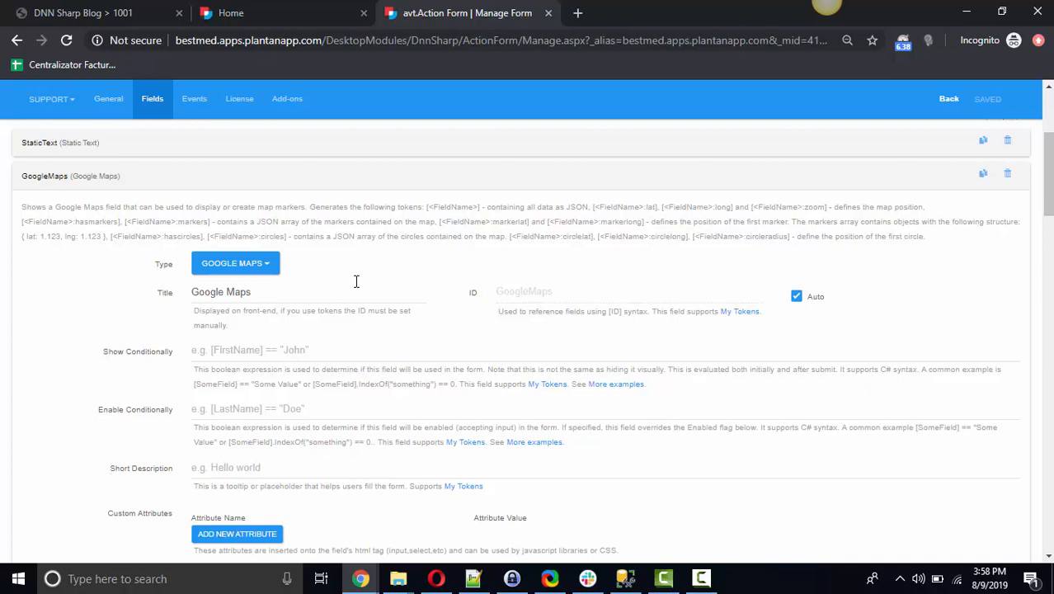
mouse_move(535, 221)
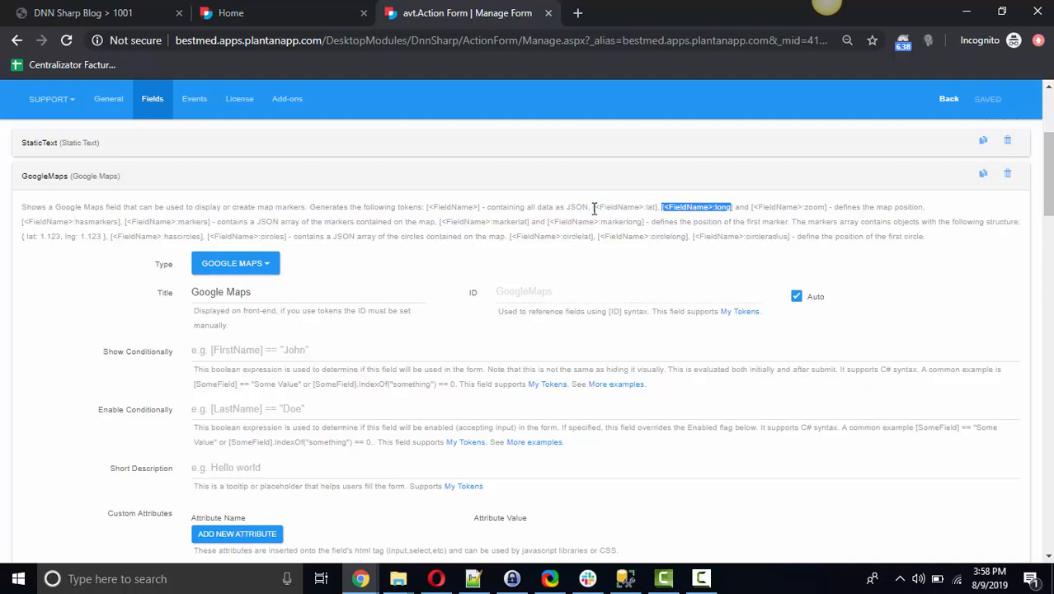
mouse_move(647, 208)
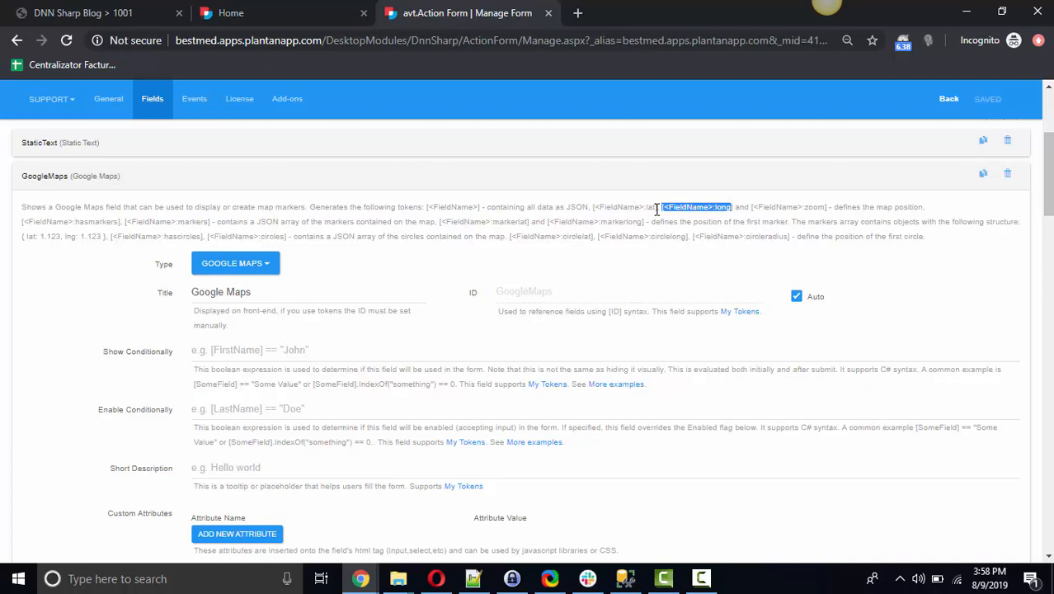
mouse_move(692, 208)
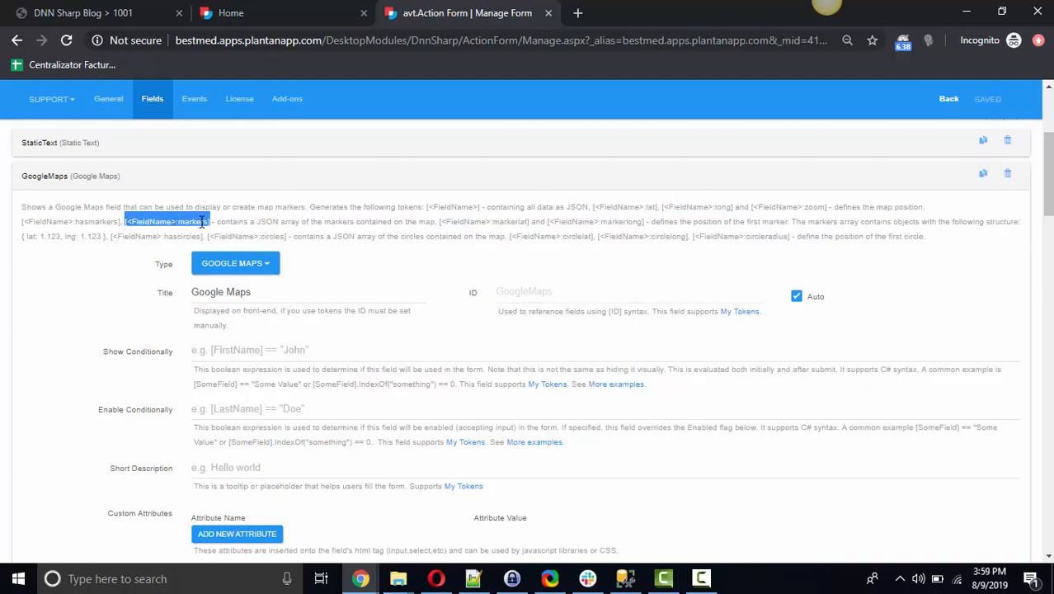
mouse_move(251, 223)
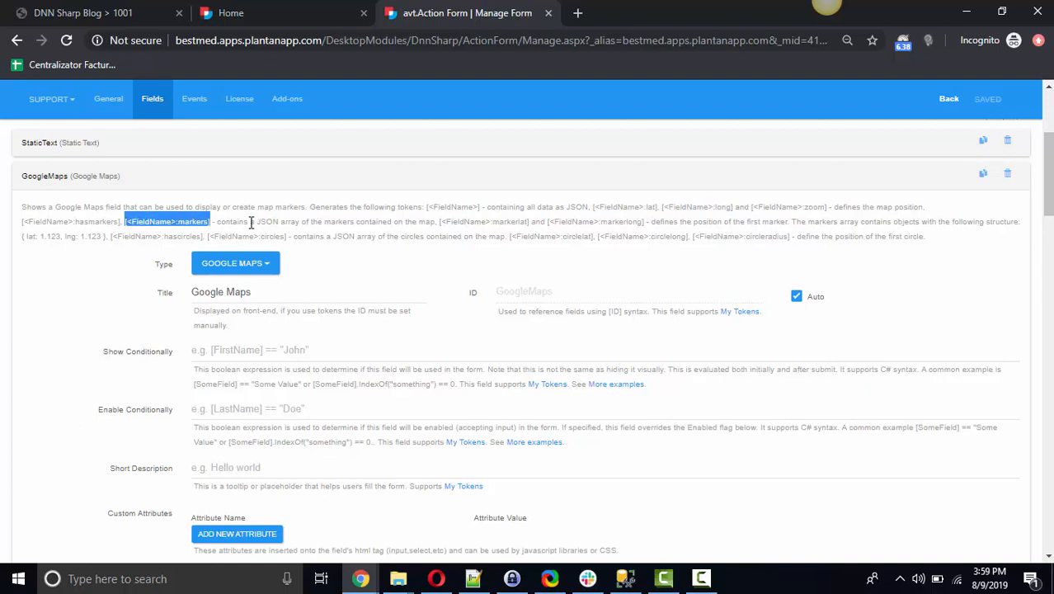
mouse_move(198, 221)
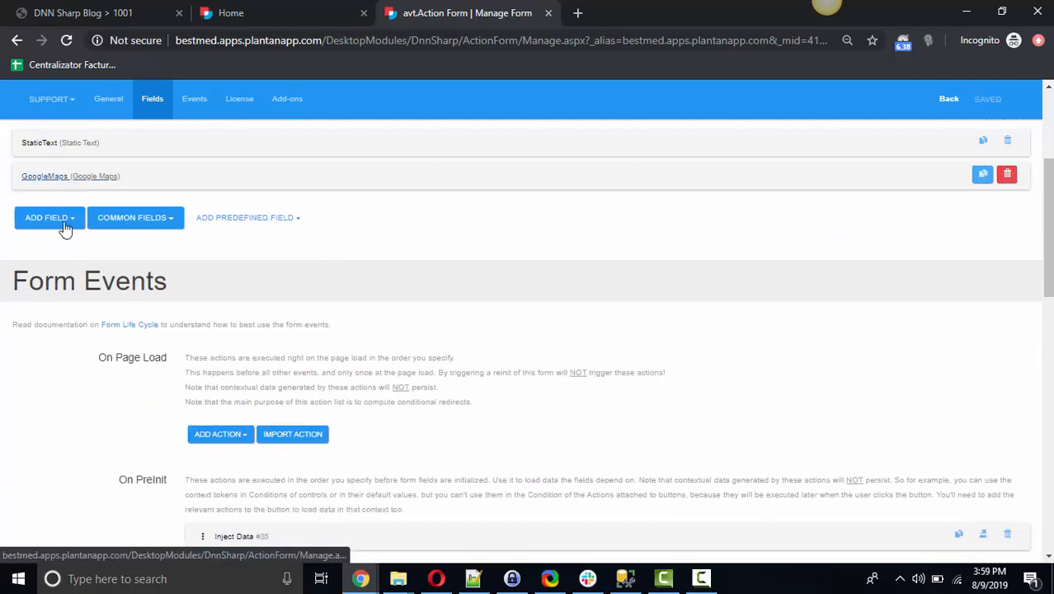
Add a Button field to the form by searching for 'button' in the field types.
click(46, 218)
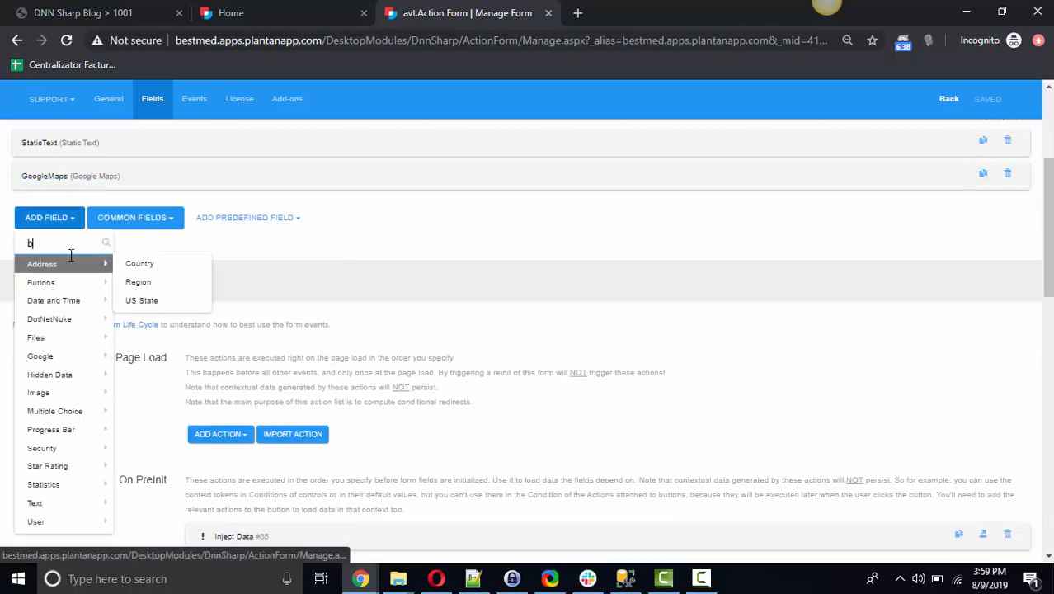
text(utton)
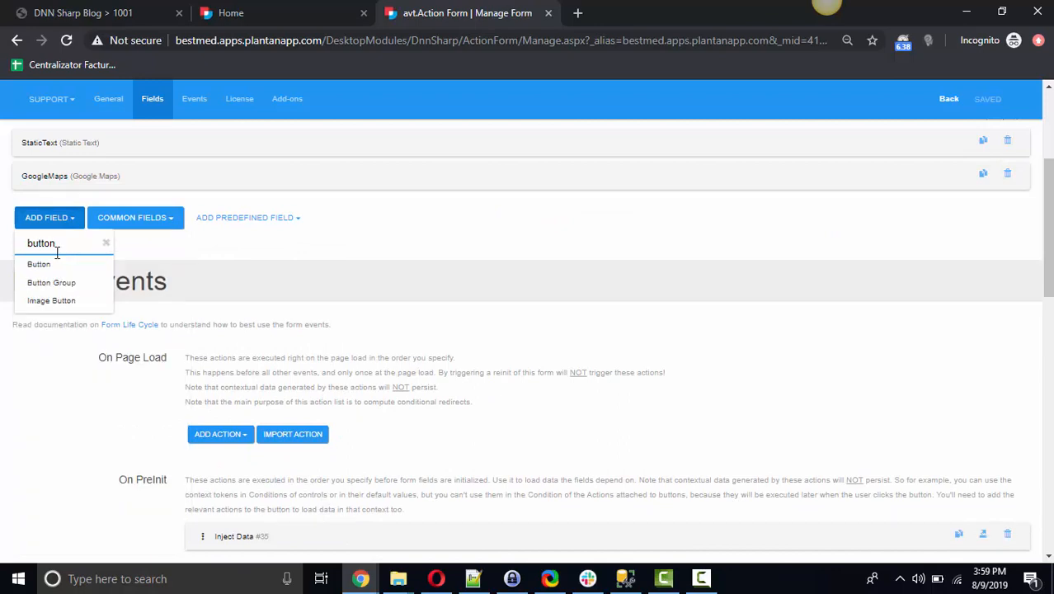
click(39, 264)
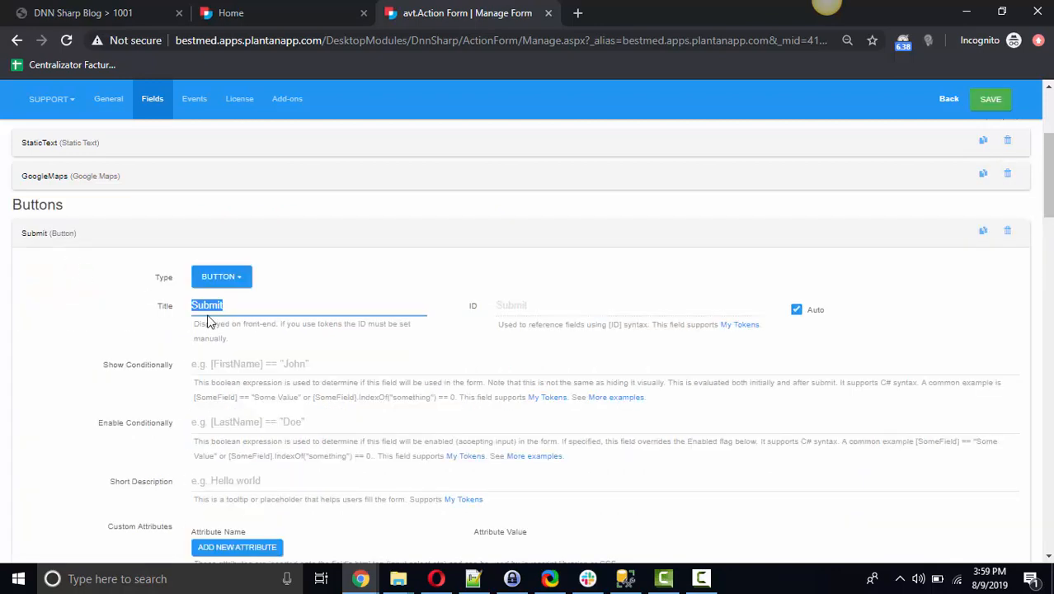
scroll(down, 3)
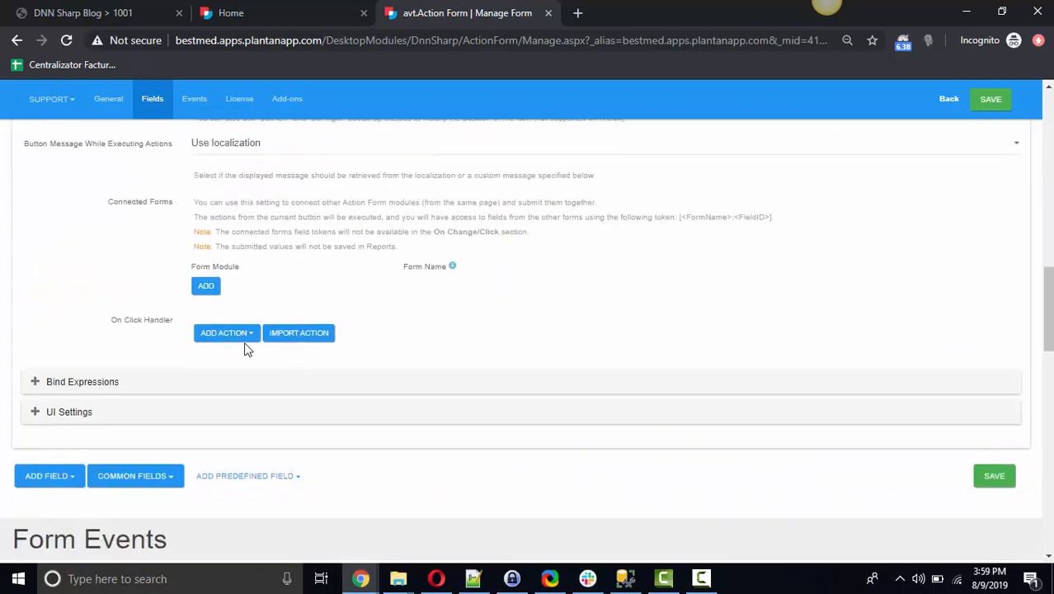
Add a Display Error Message action to the button's On Click Handler and return to the top.
click(223, 333)
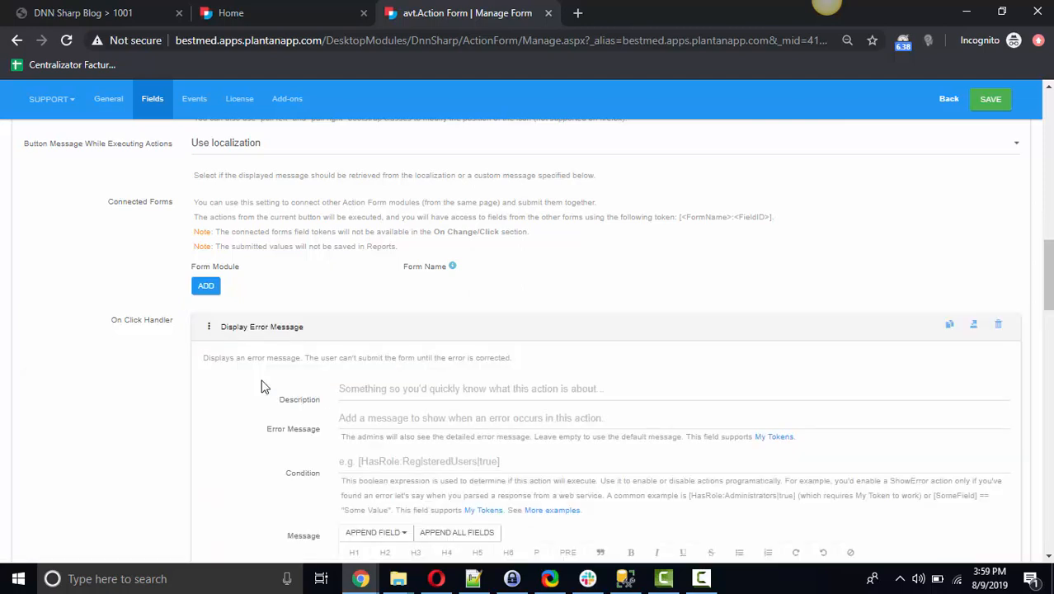
scroll(up, 3)
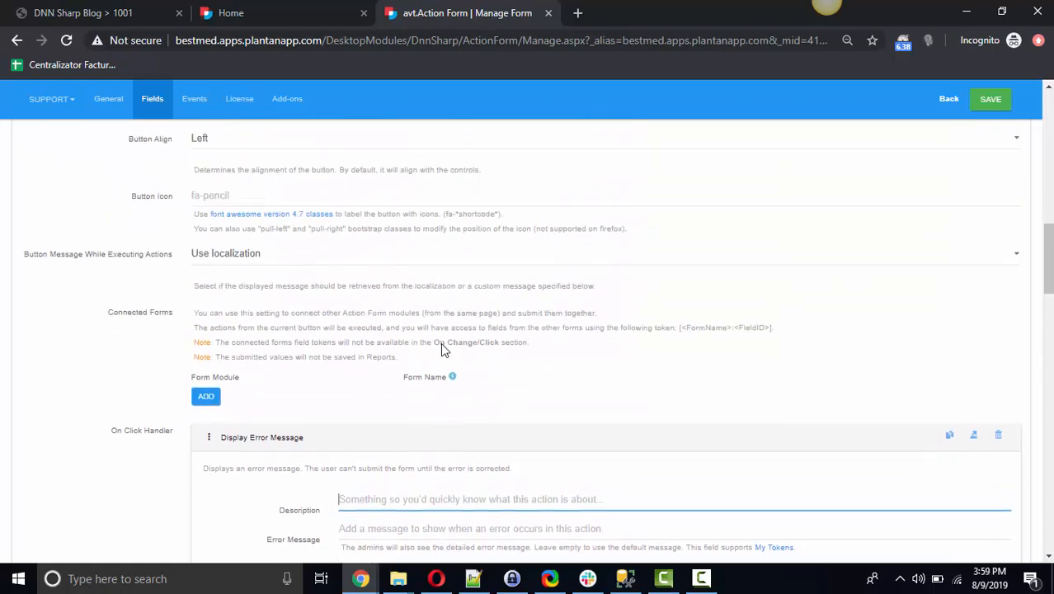
click(109, 99)
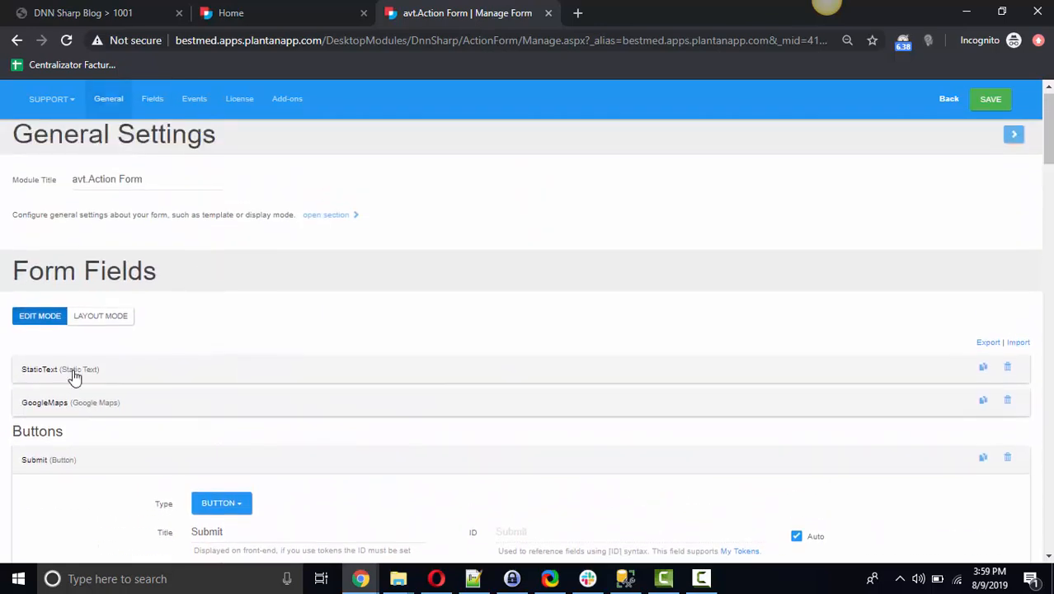
Copy the [FieldName:markers] token from the GoogleMaps field's help text.
click(44, 402)
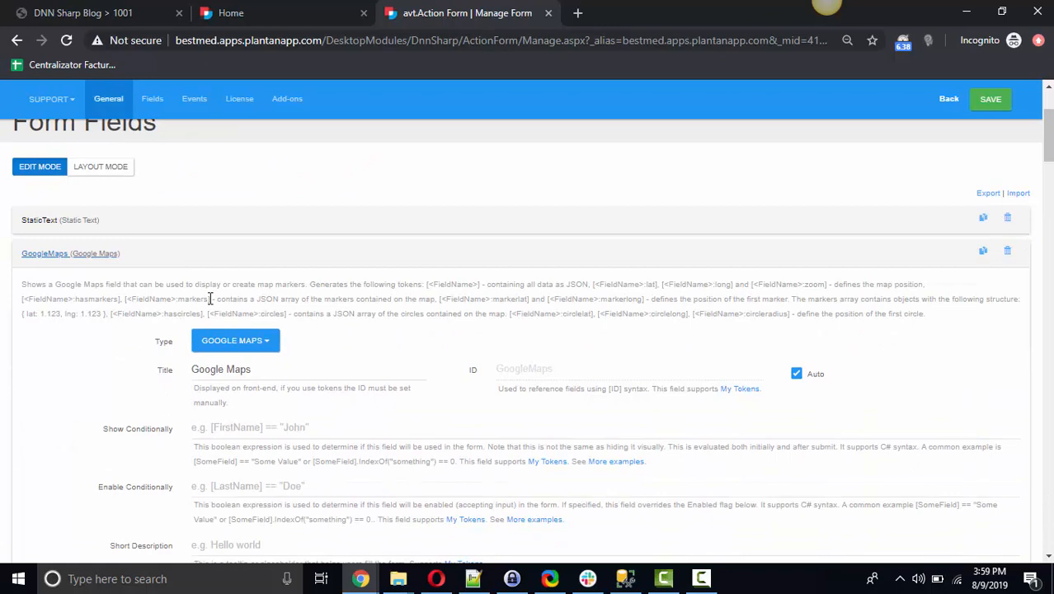
double_click(166, 298)
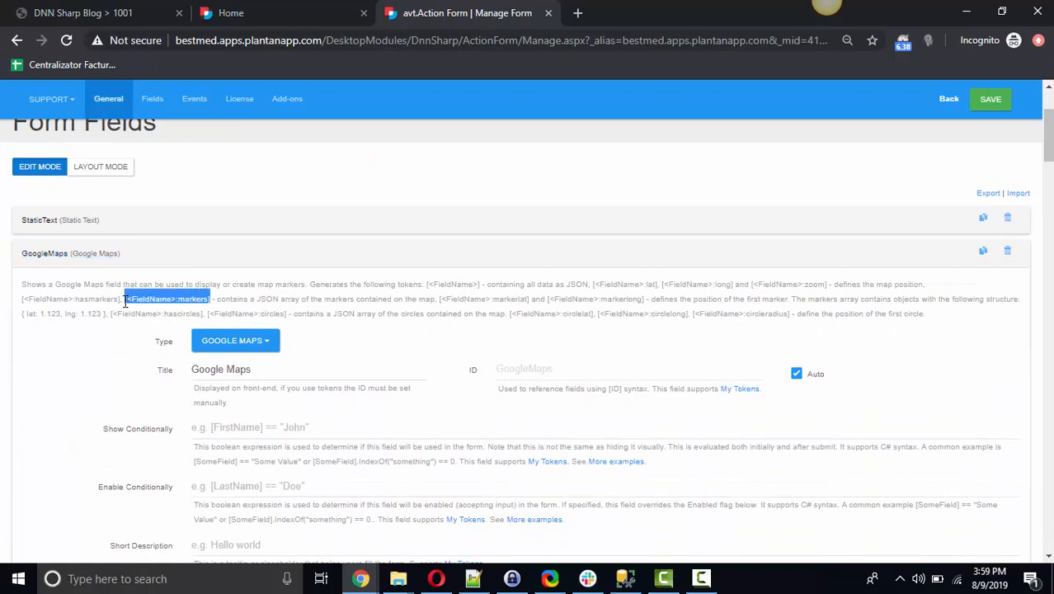
scroll(down, 3)
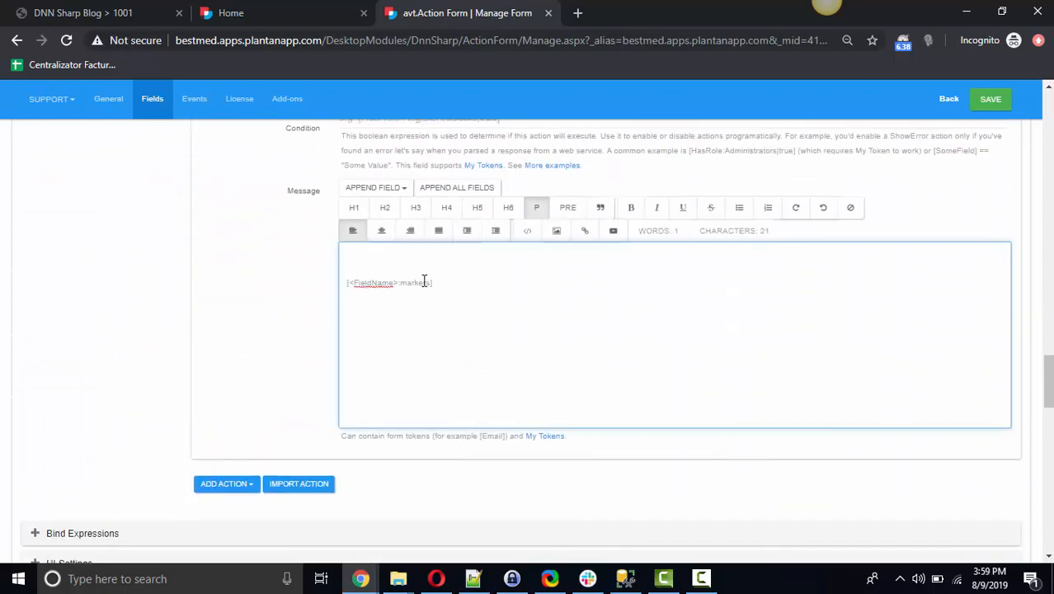
mouse_move(526, 281)
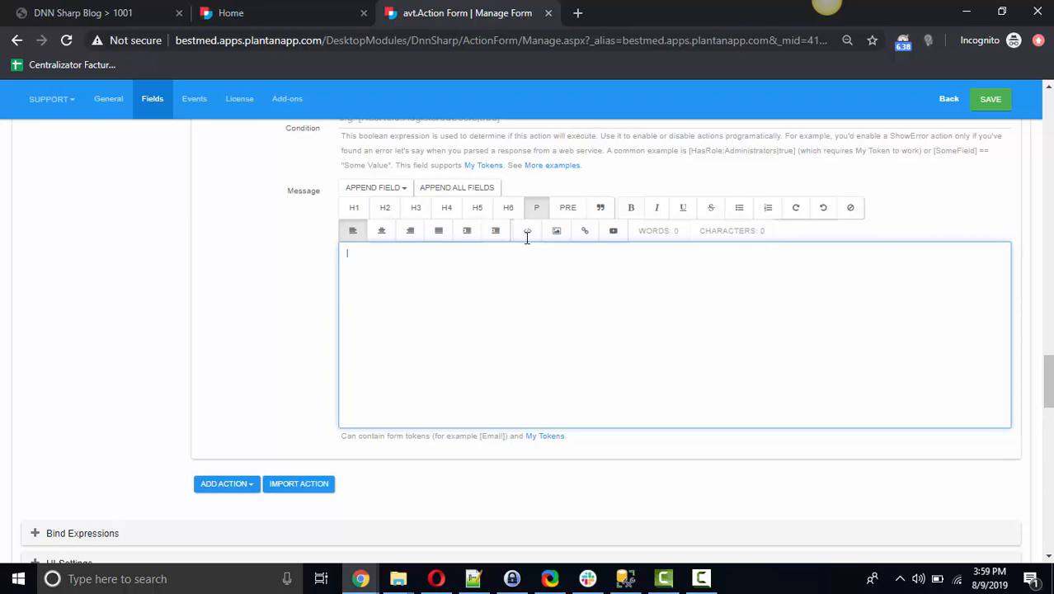
Set the error message to the [GoogleMaps.markers] token and save the form.
click(528, 231)
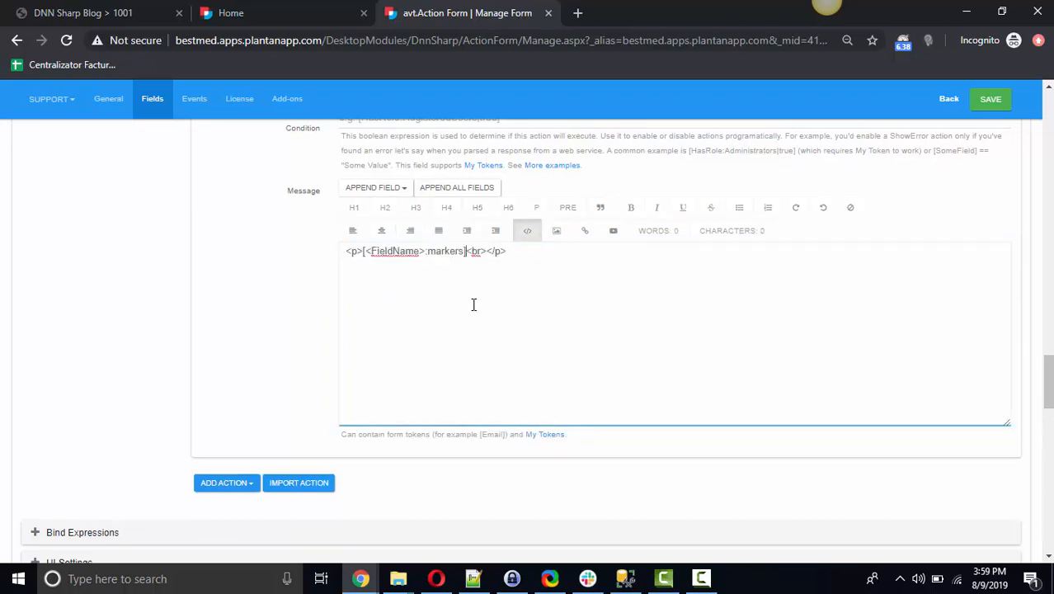
click(527, 231)
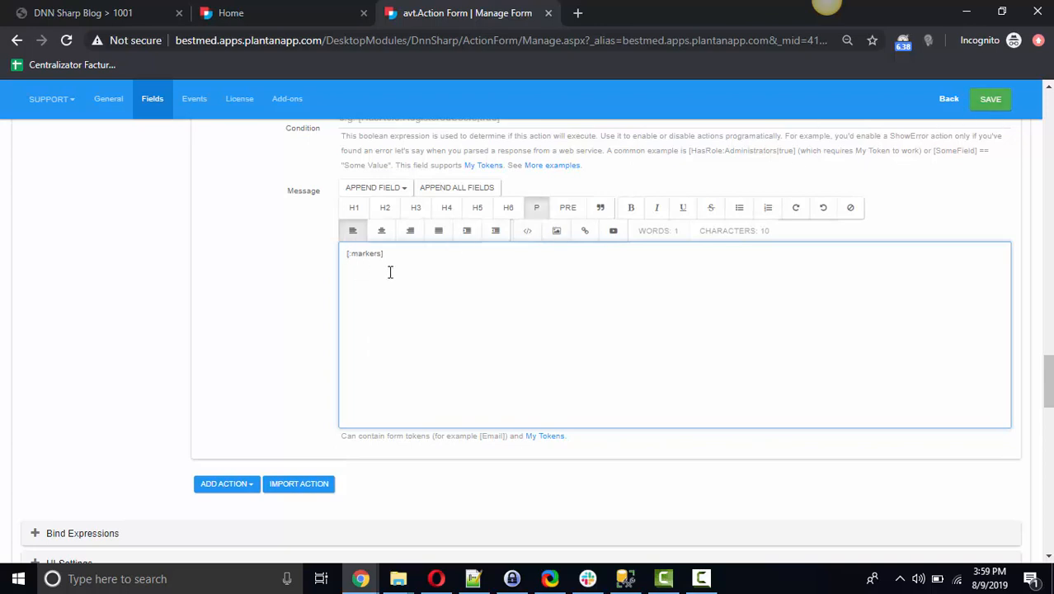
text(GoogleMaps)
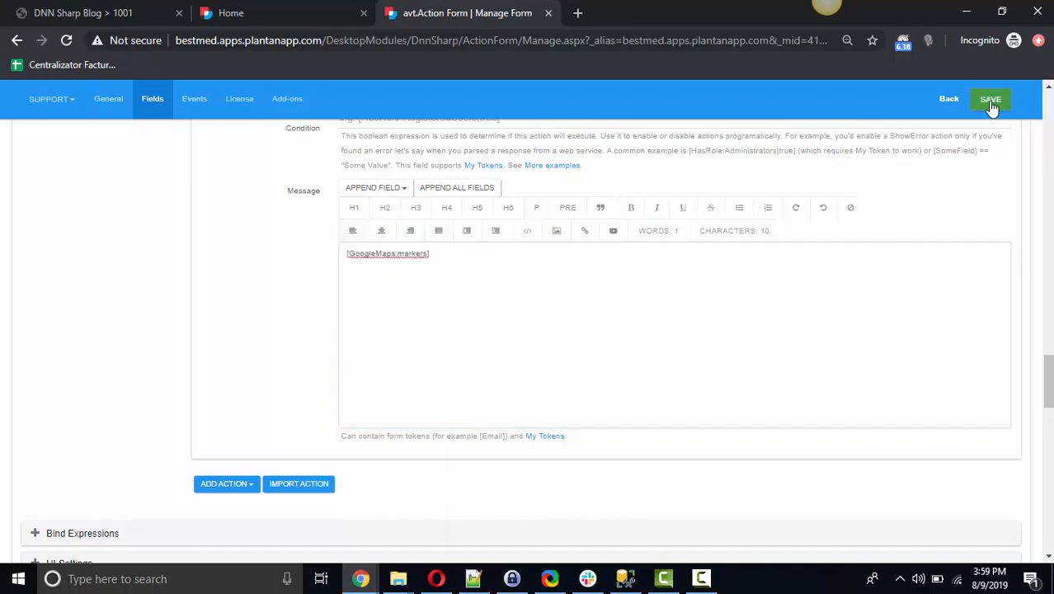
click(280, 13)
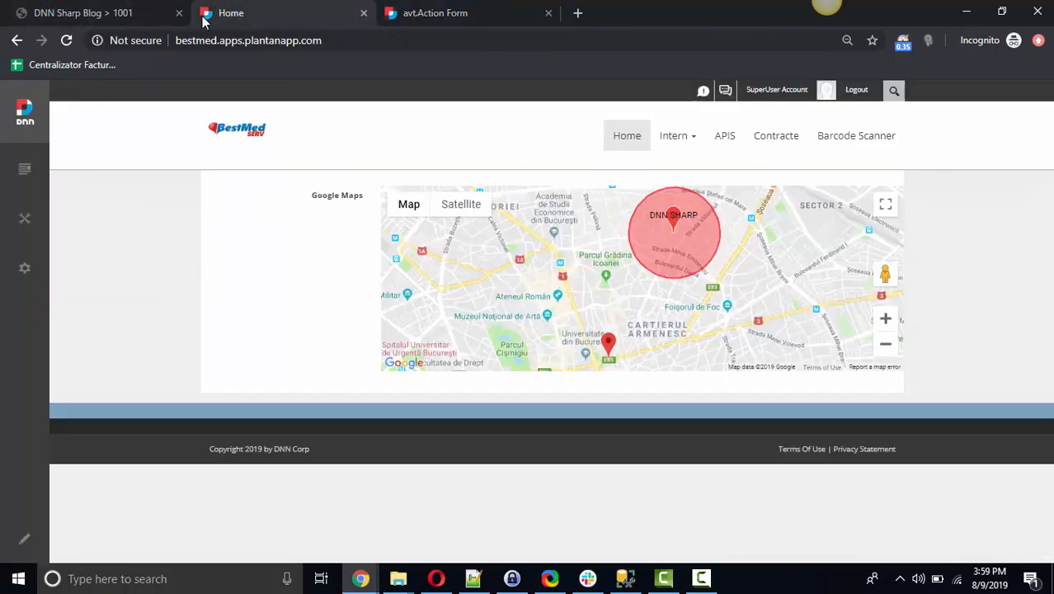
Reload the Home page so the map shows the Submit button, then scroll to the map.
click(66, 40)
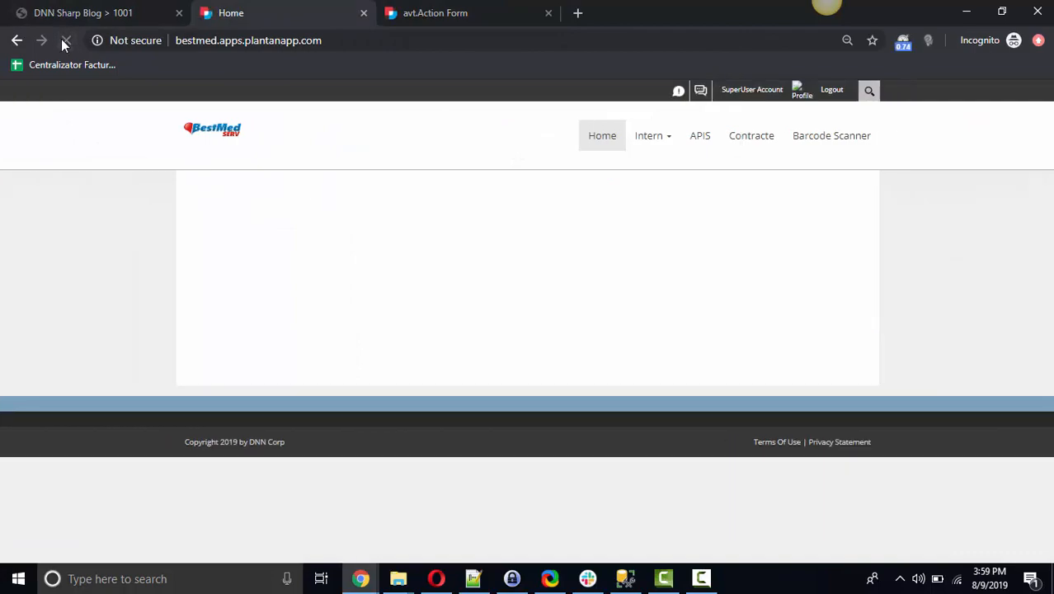
click(66, 40)
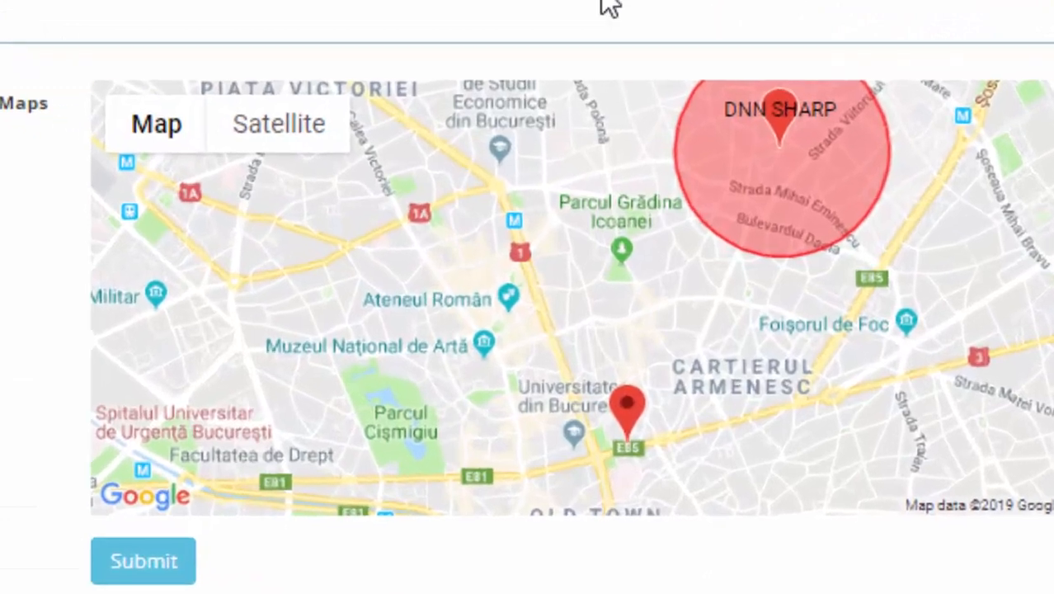
scroll(down, 3)
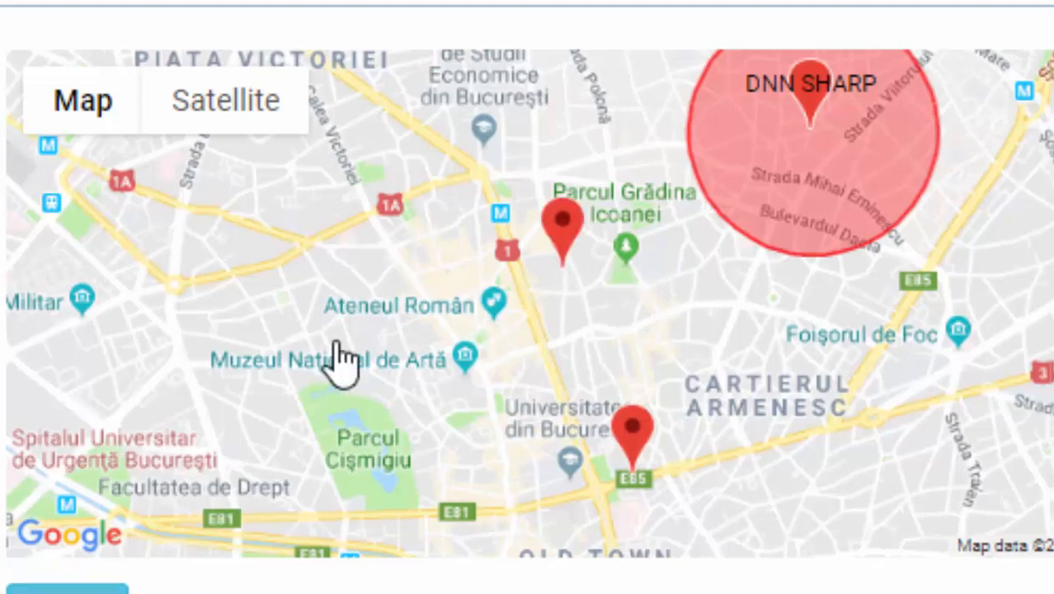
mouse_move(339, 363)
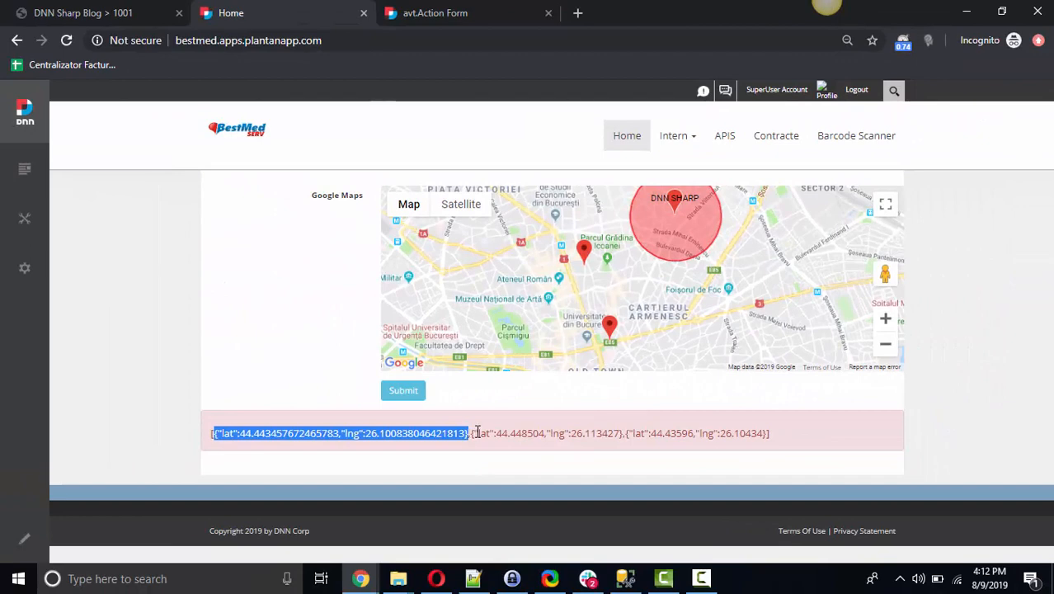
Highlight the first marker's lat/lng coordinates in the red error message.
drag(472, 432, 623, 432)
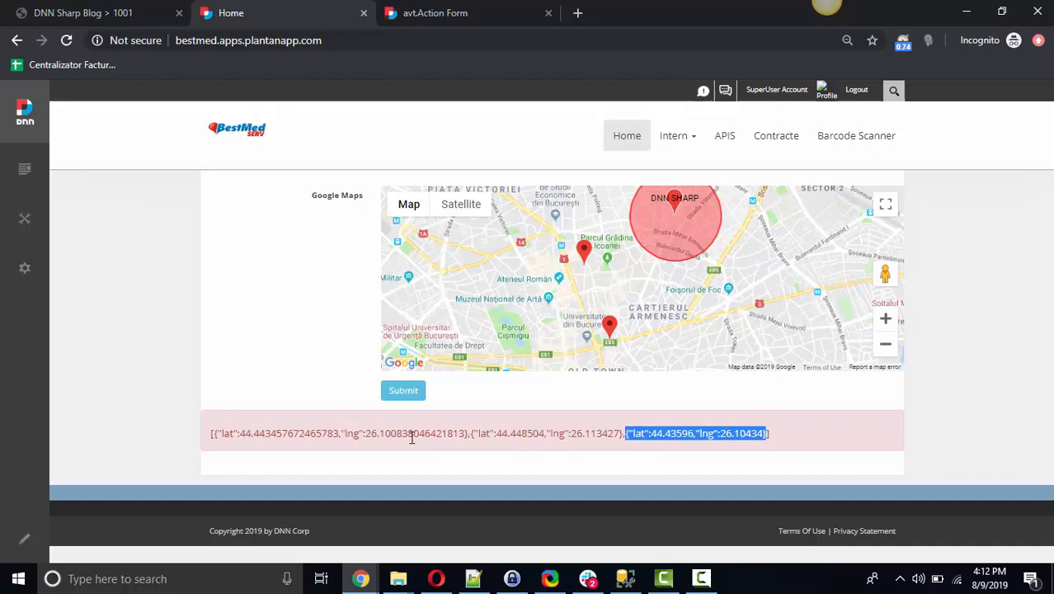
mouse_move(736, 422)
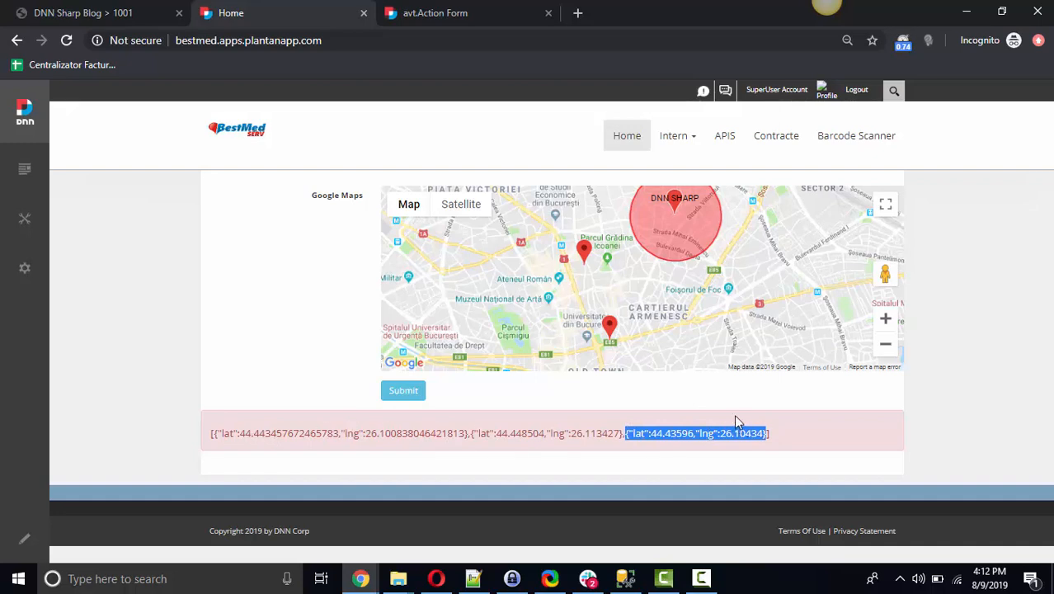
mouse_move(733, 412)
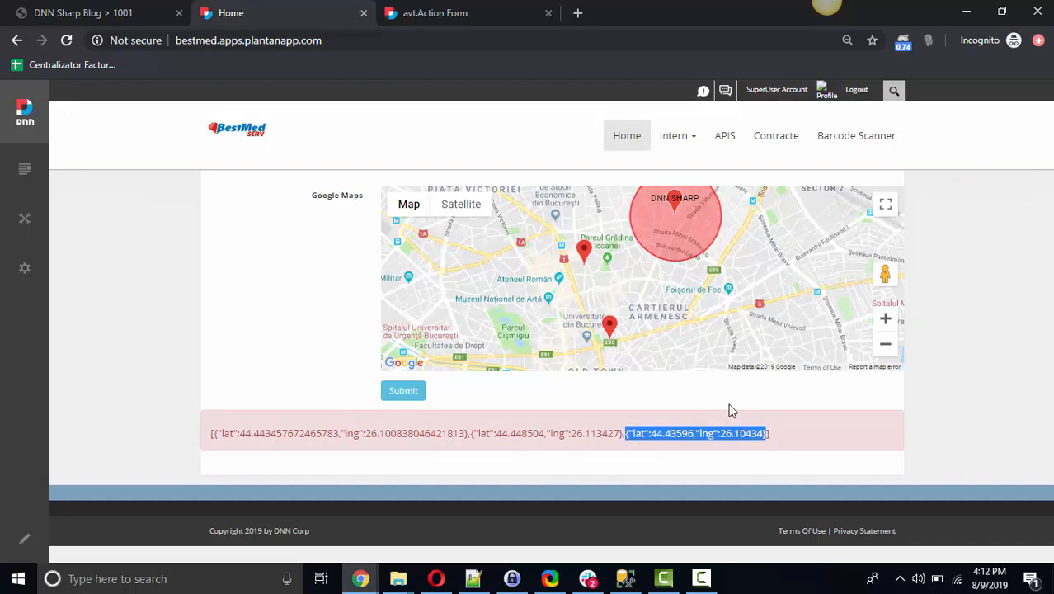
mouse_move(714, 389)
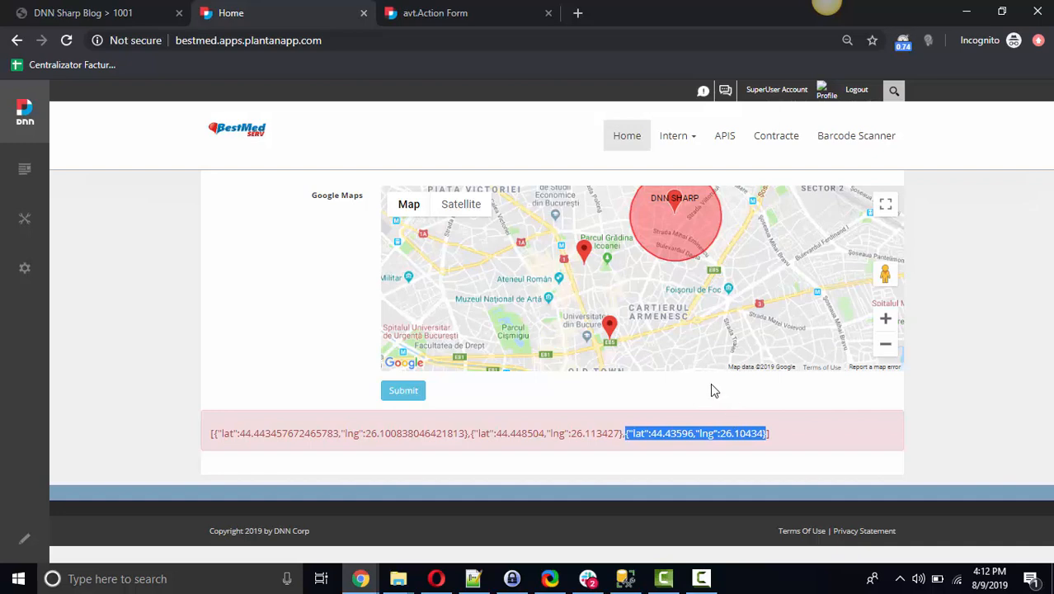